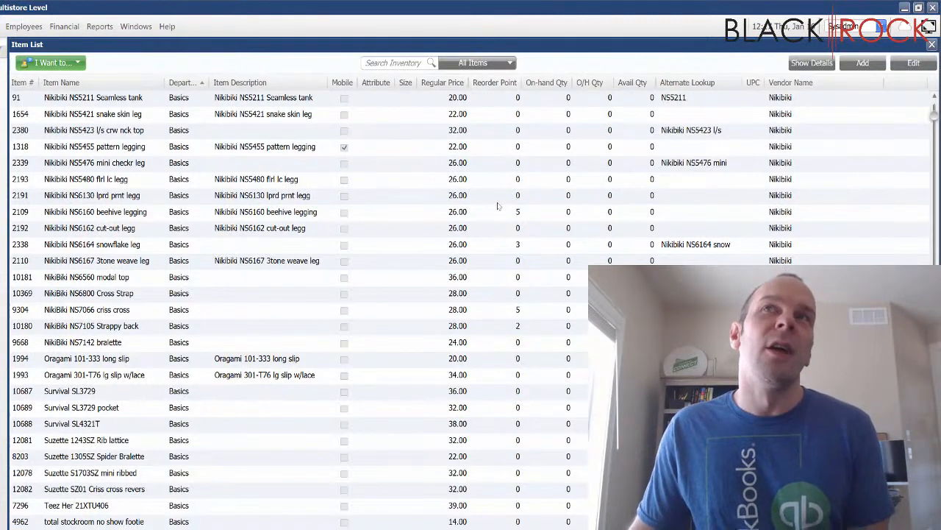
mouse_move(515, 256)
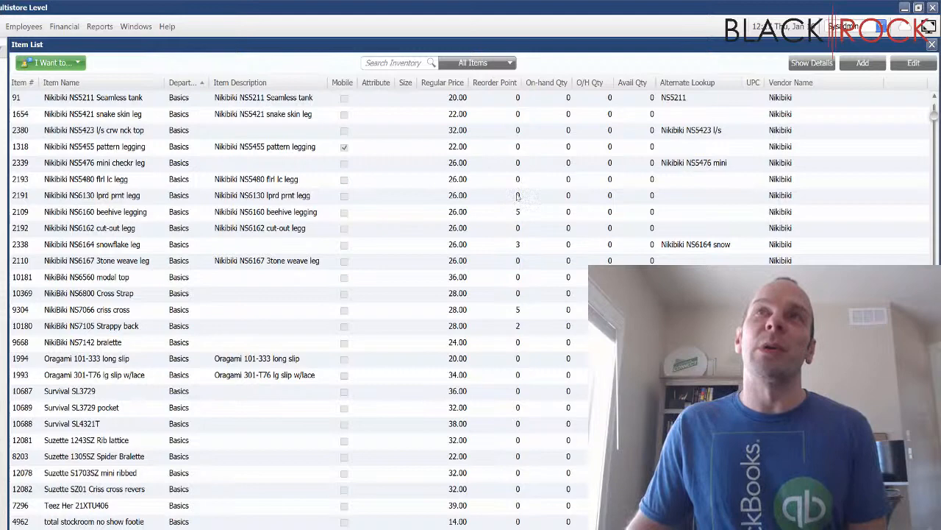
Step: Examine reorder point entries, then show full details of the NikiBiki NS6560 modal top
left_click(517, 194)
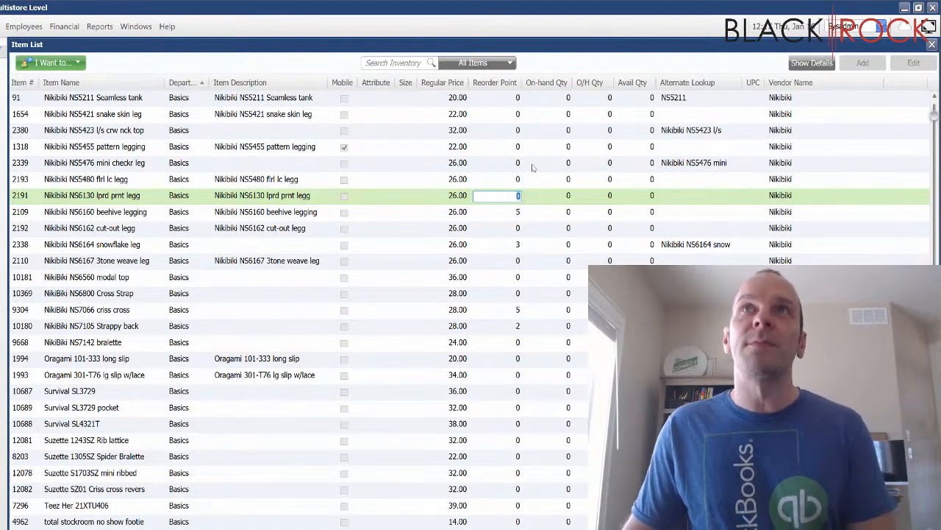
left_click(497, 326)
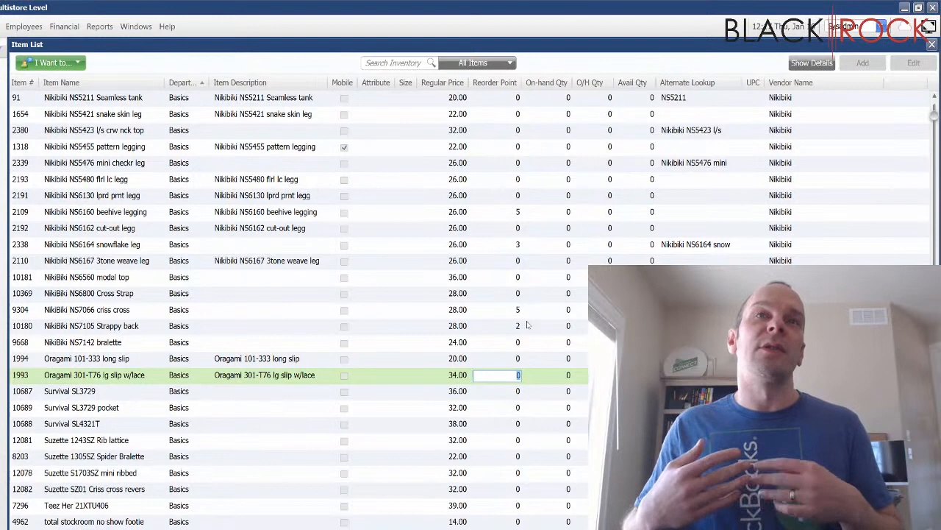
mouse_move(200, 117)
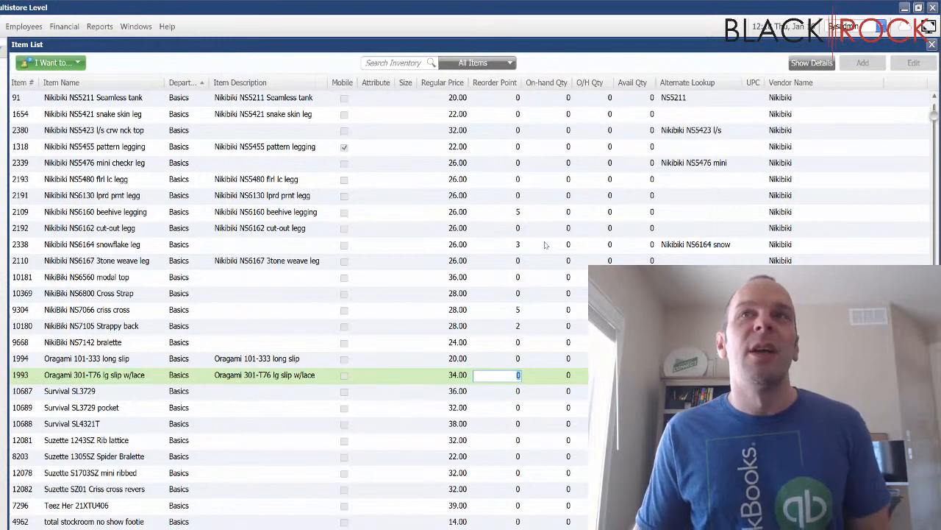
mouse_move(518, 267)
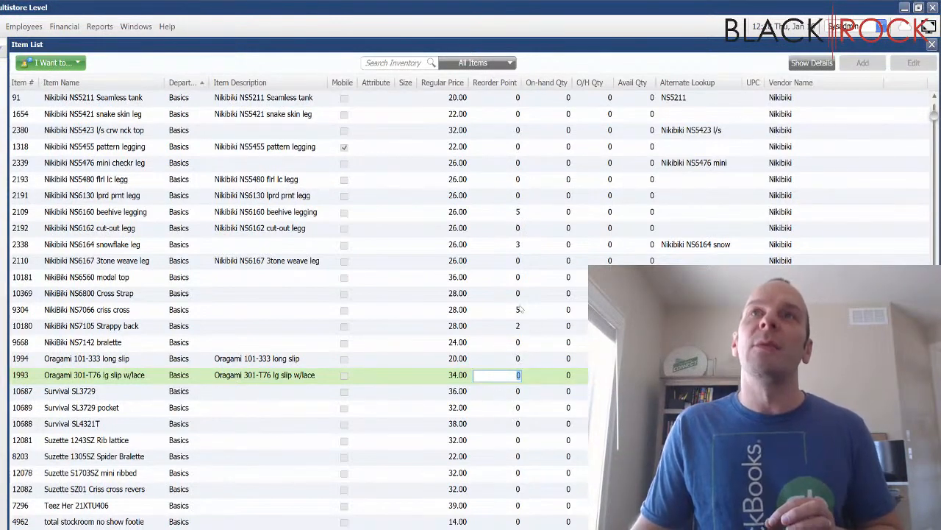
left_click(85, 276)
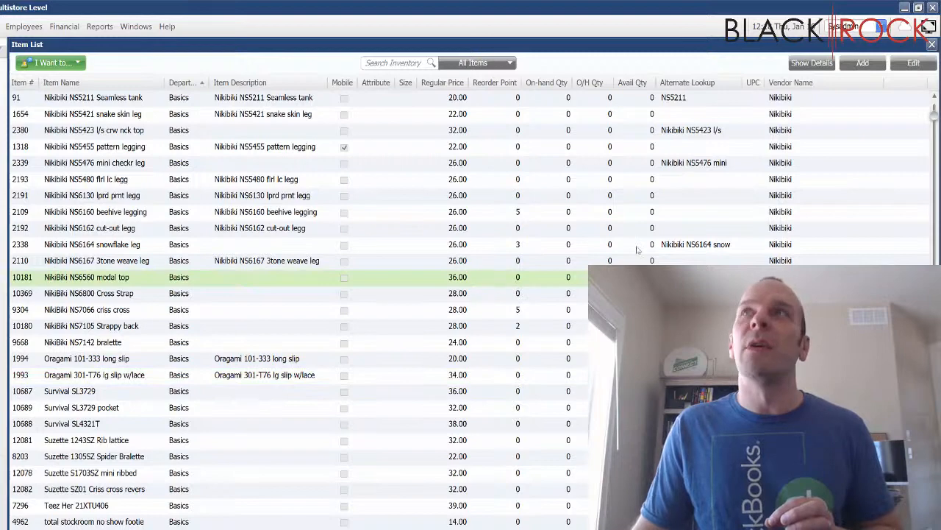
left_click(812, 62)
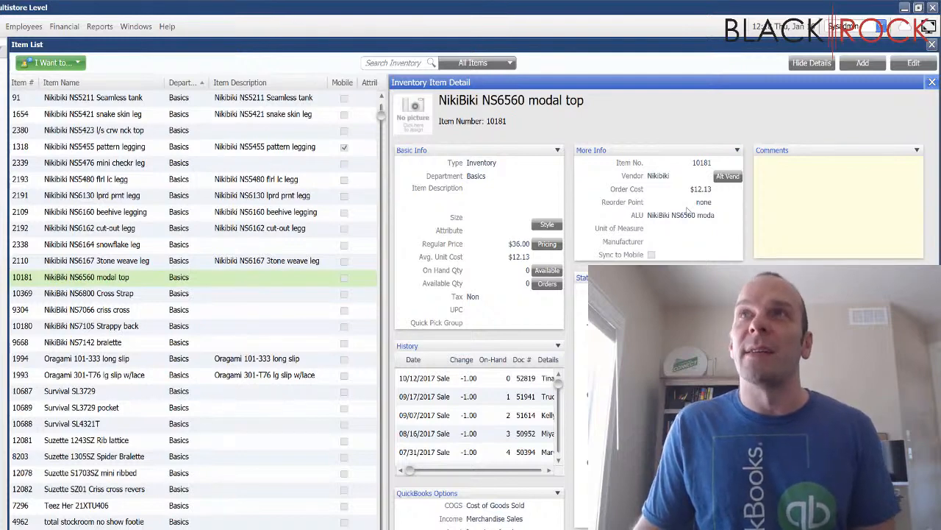
mouse_move(631, 212)
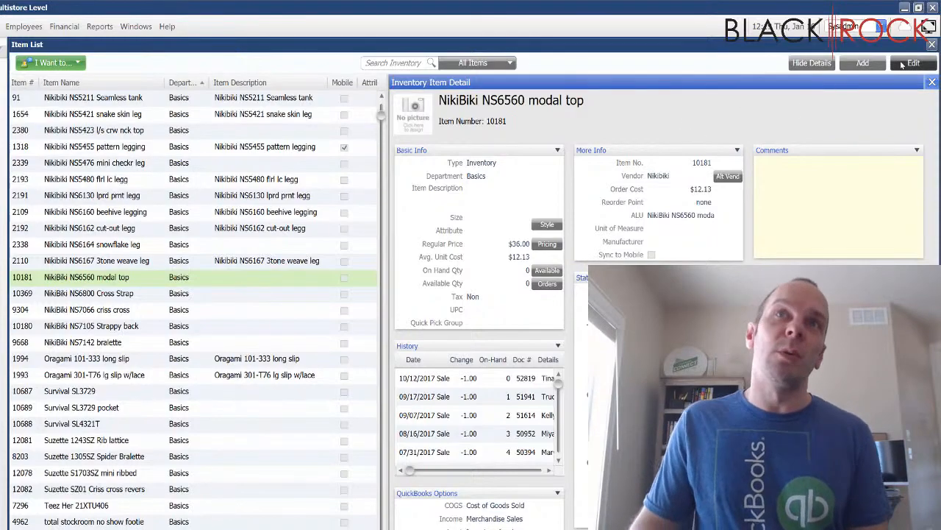
Step: Edit the NikiBiki NS6560 modal top and enter a reorder point of 4
left_click(912, 62)
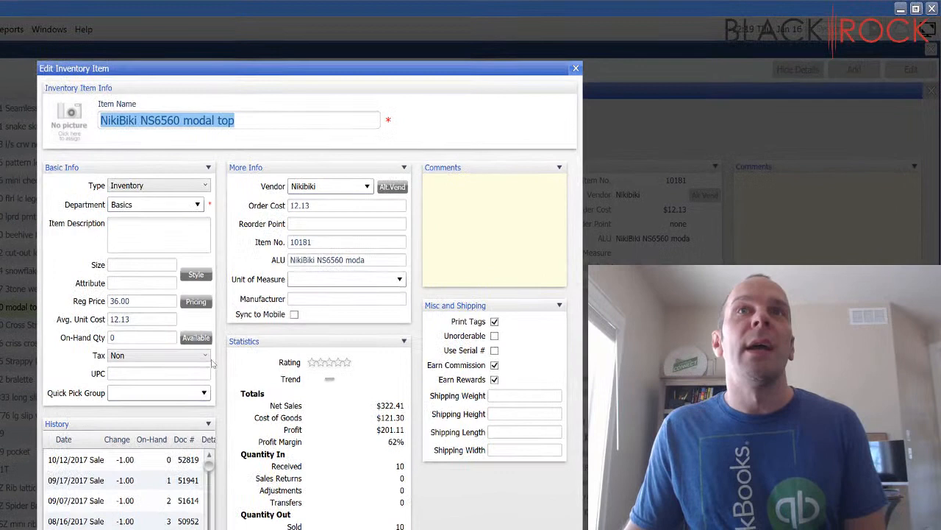
left_click(346, 224)
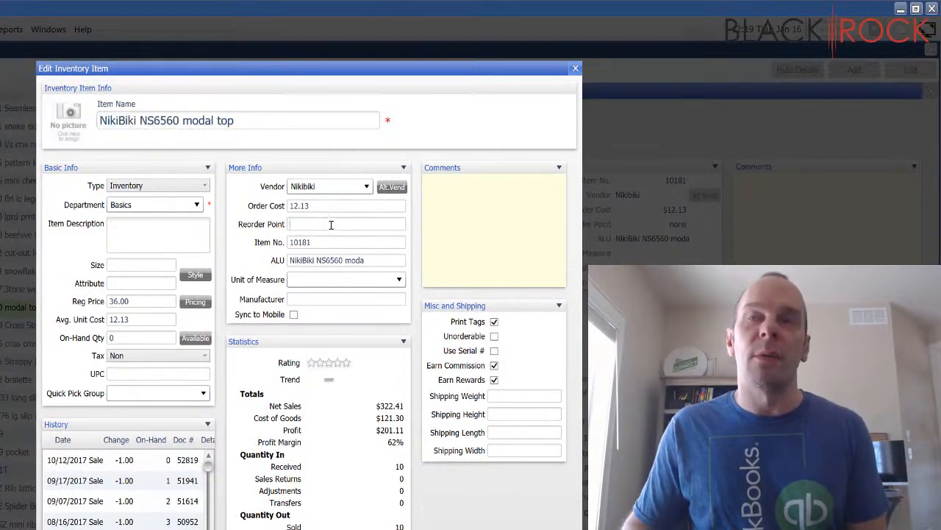
type("4")
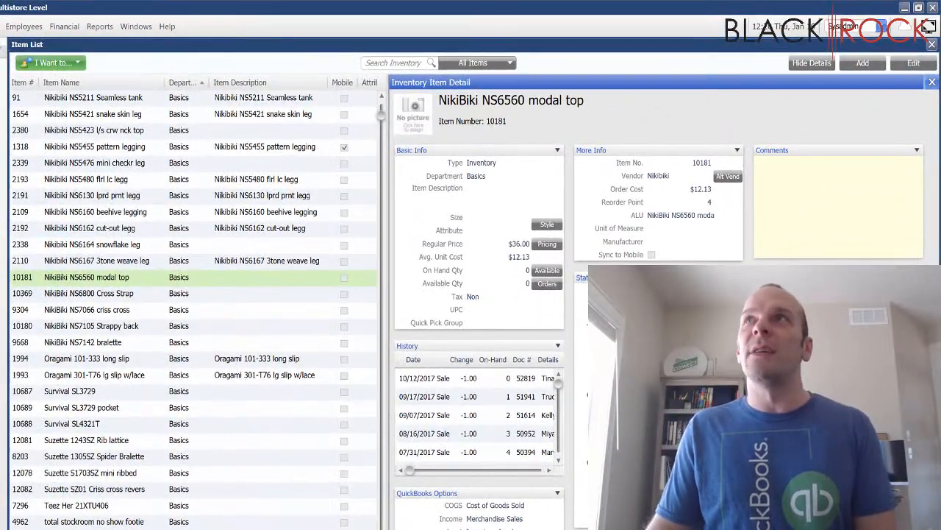
Step: Hide the details and enter reorder point 3 in the list for items 12081, 8203 and 12078
left_click(812, 62)
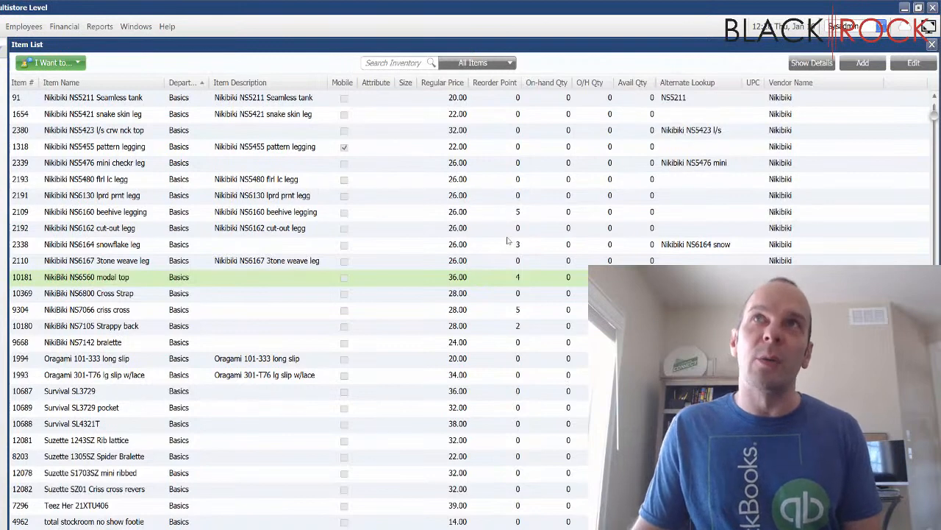
mouse_move(514, 253)
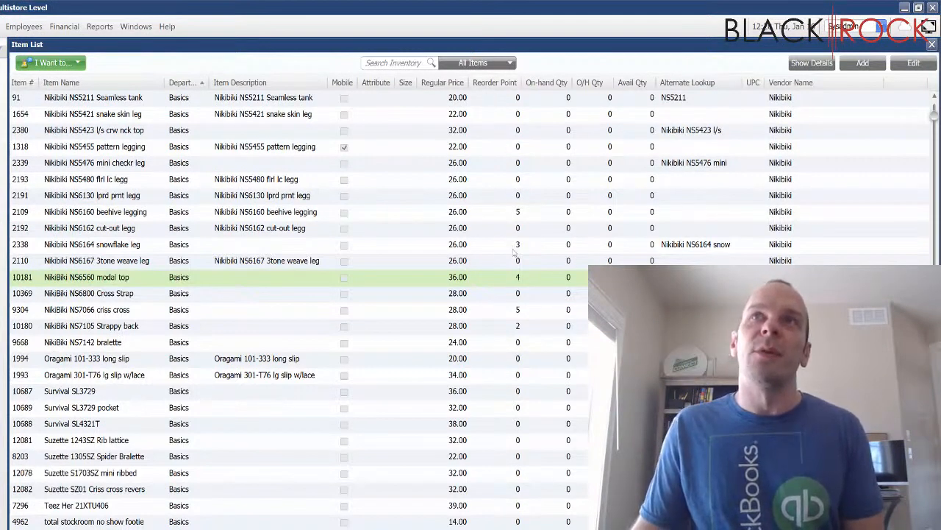
mouse_move(518, 421)
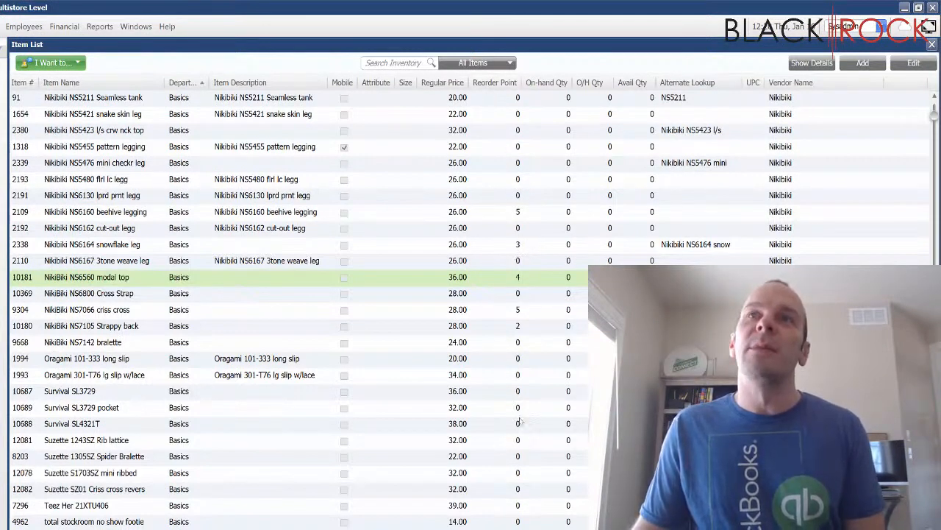
left_click(500, 407)
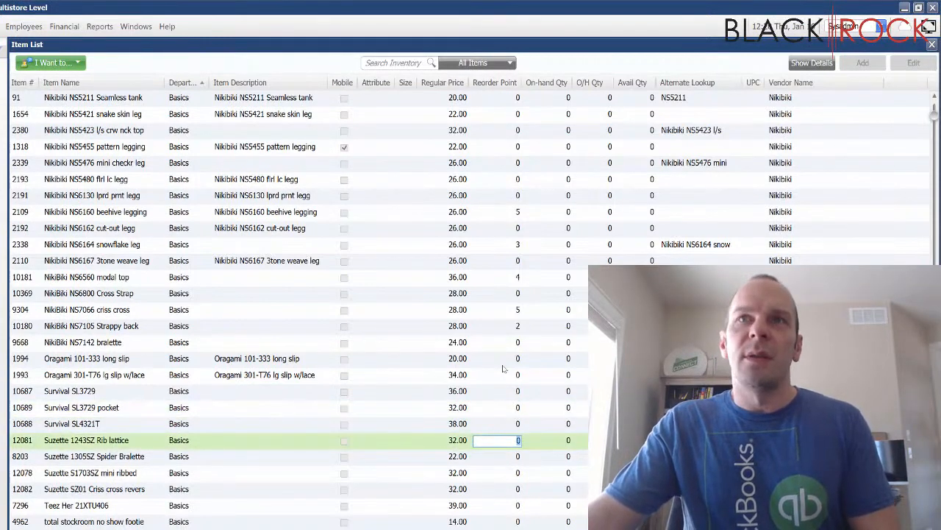
type("3")
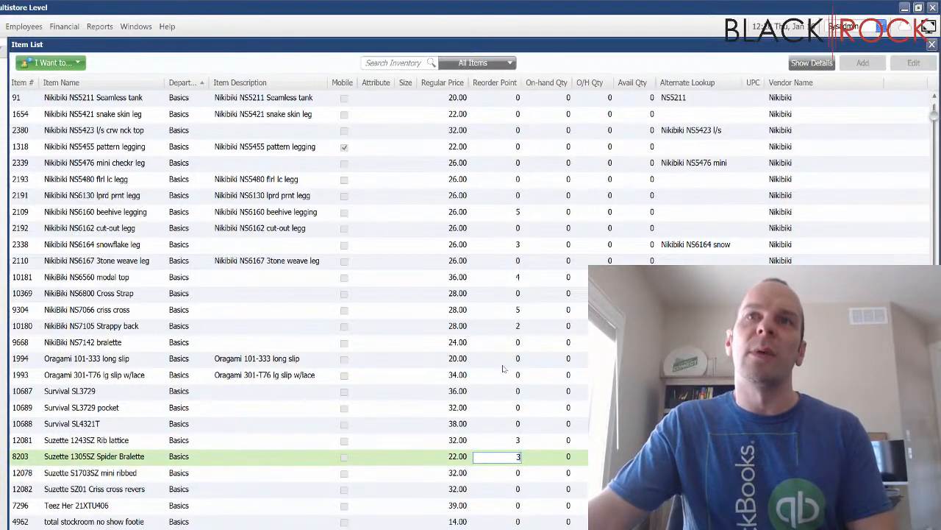
left_click(497, 472)
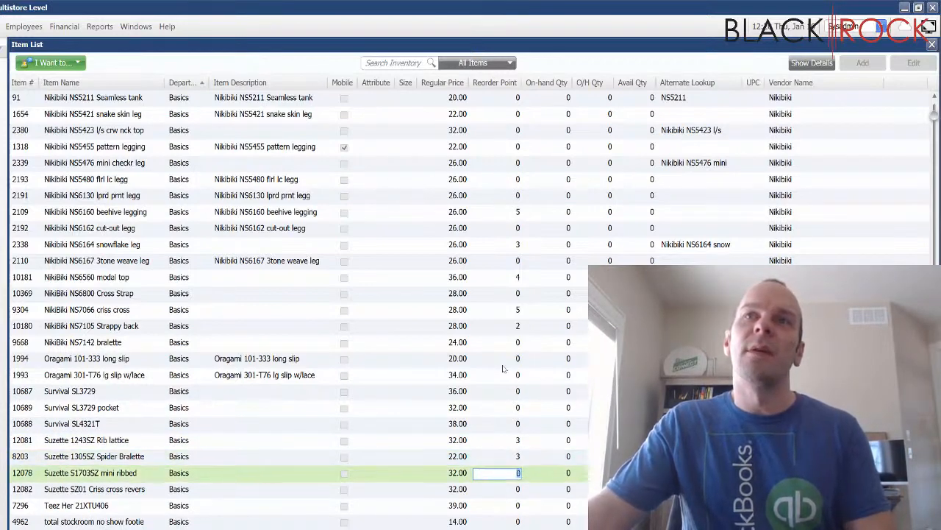
type("3")
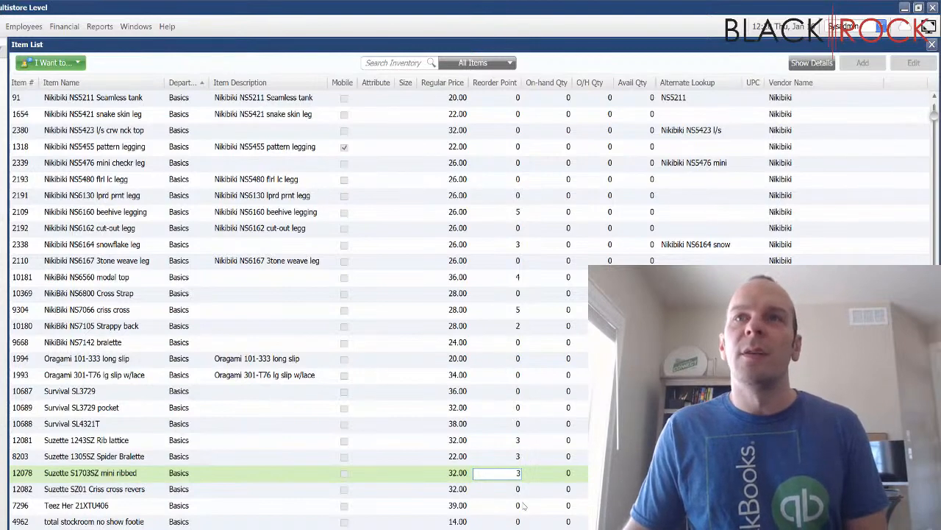
left_click(497, 506)
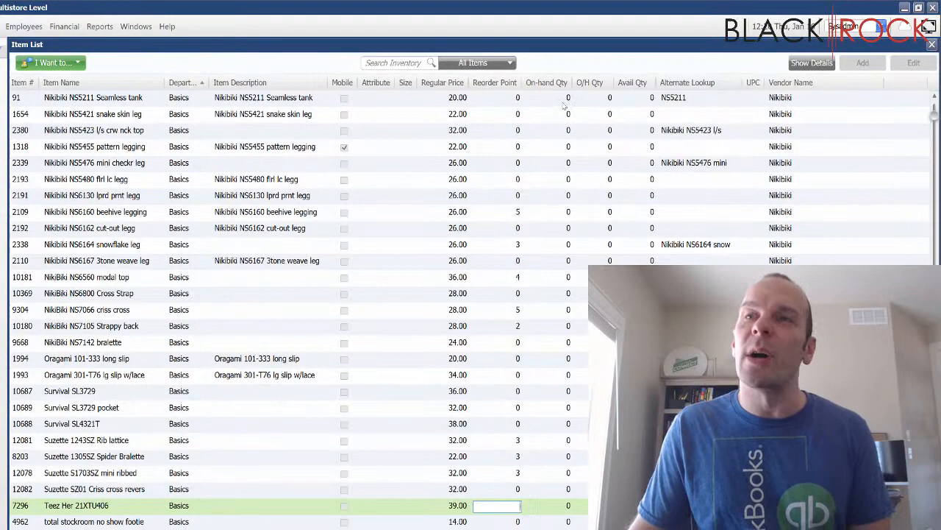
mouse_move(550, 466)
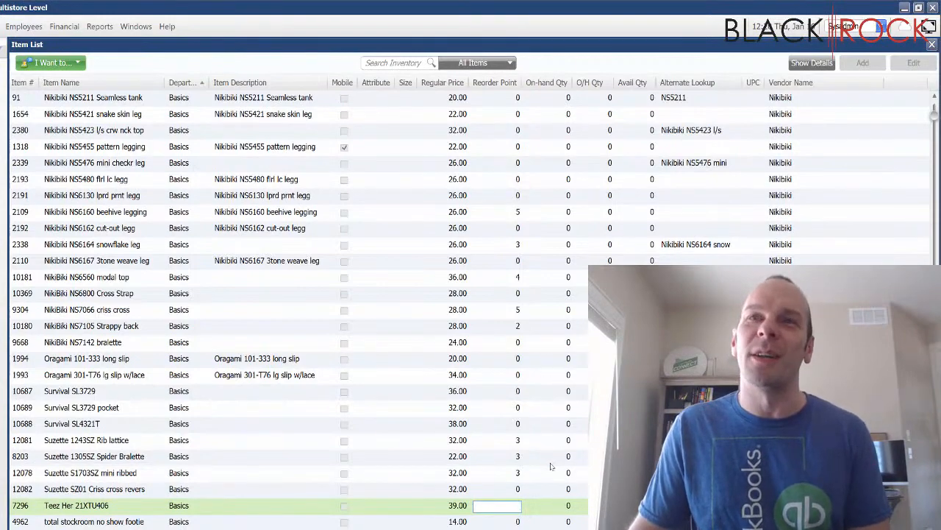
scroll("down", 3)
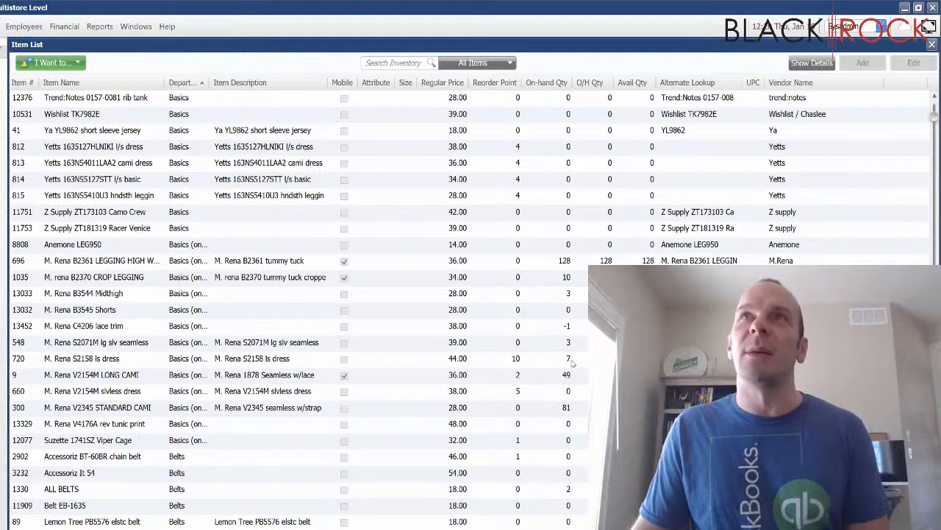
mouse_move(522, 362)
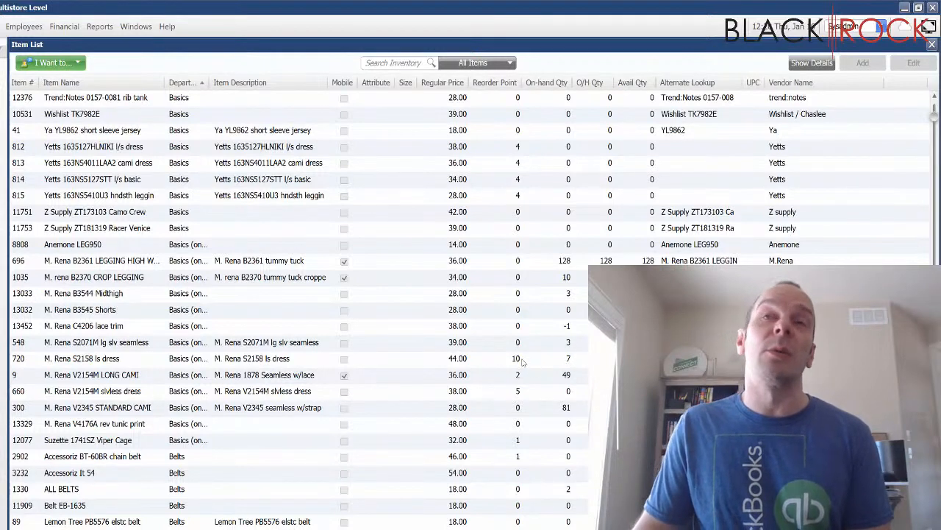
mouse_move(553, 354)
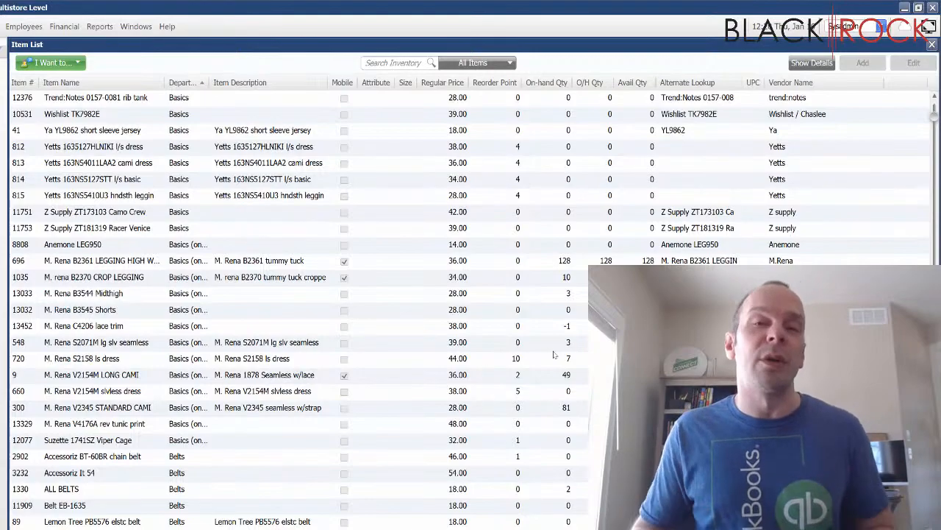
mouse_move(539, 399)
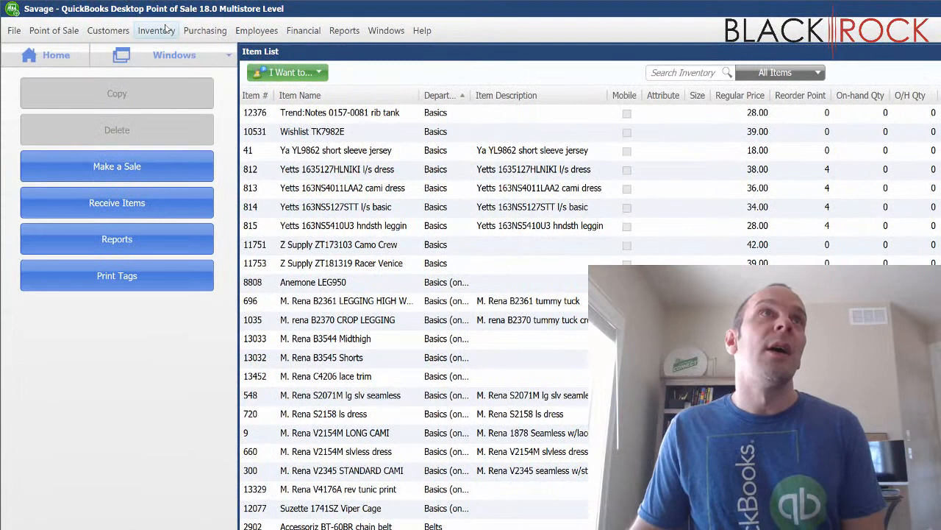
left_click(156, 30)
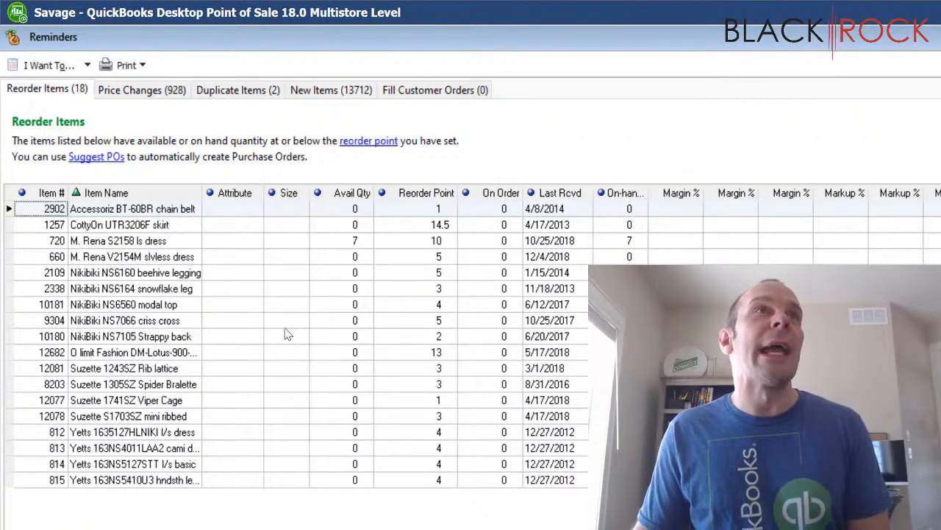
mouse_move(456, 224)
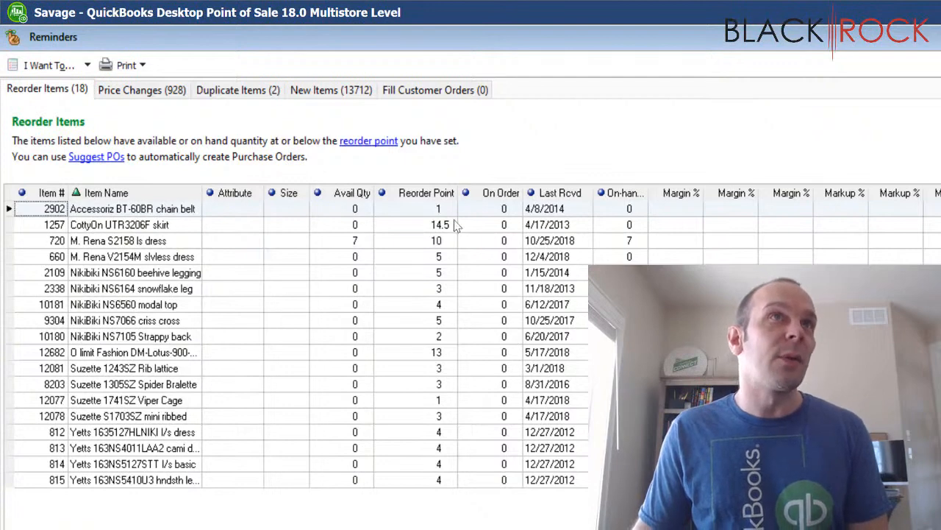
mouse_move(440, 403)
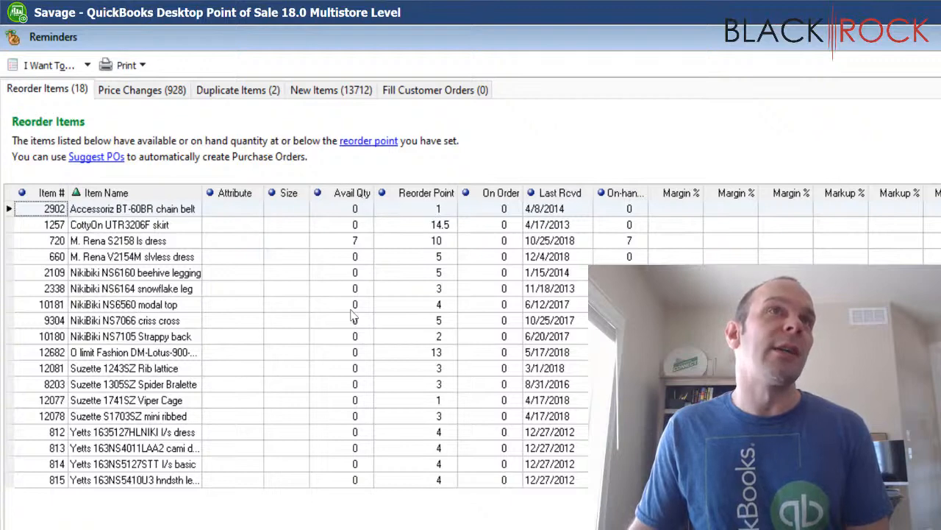
mouse_move(441, 247)
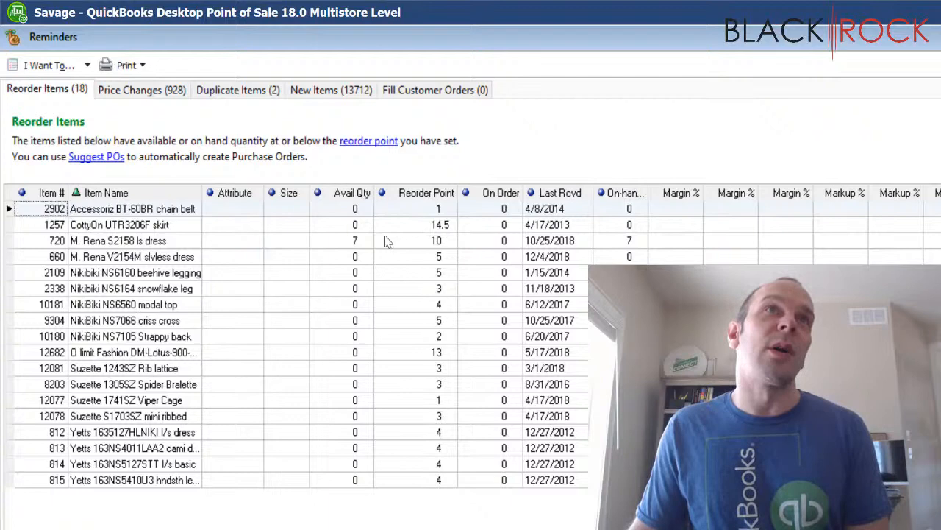
mouse_move(412, 285)
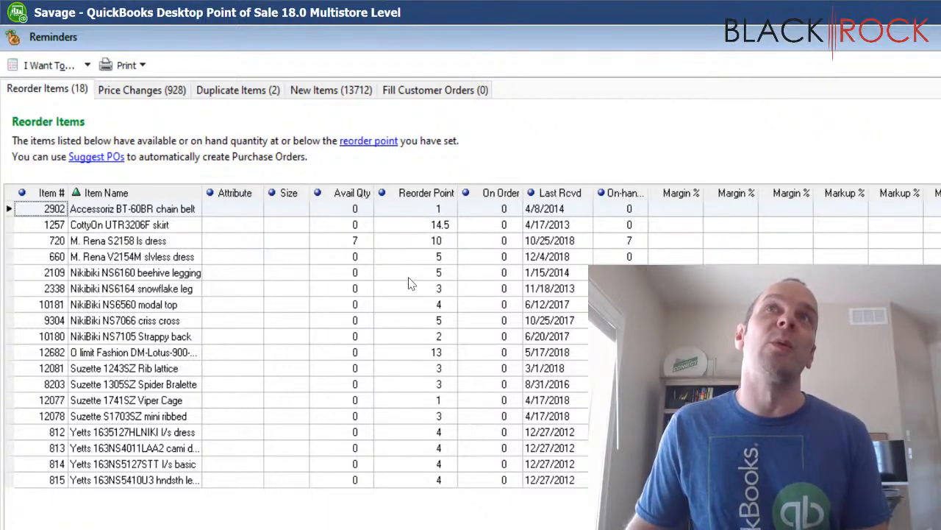
mouse_move(403, 308)
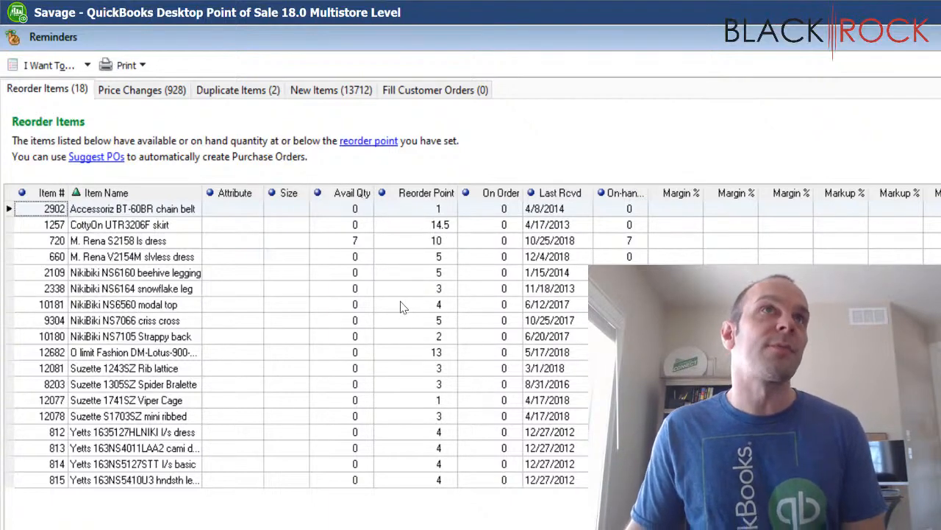
mouse_move(406, 268)
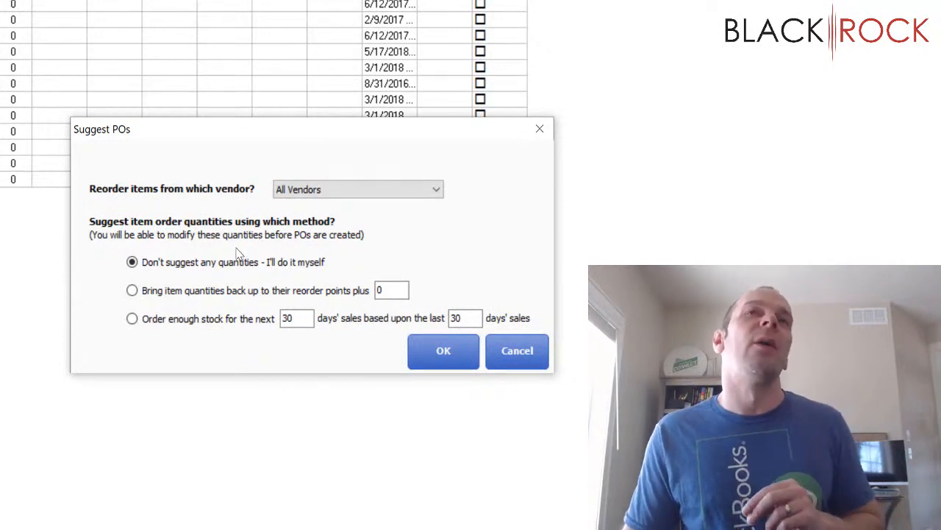
mouse_move(278, 285)
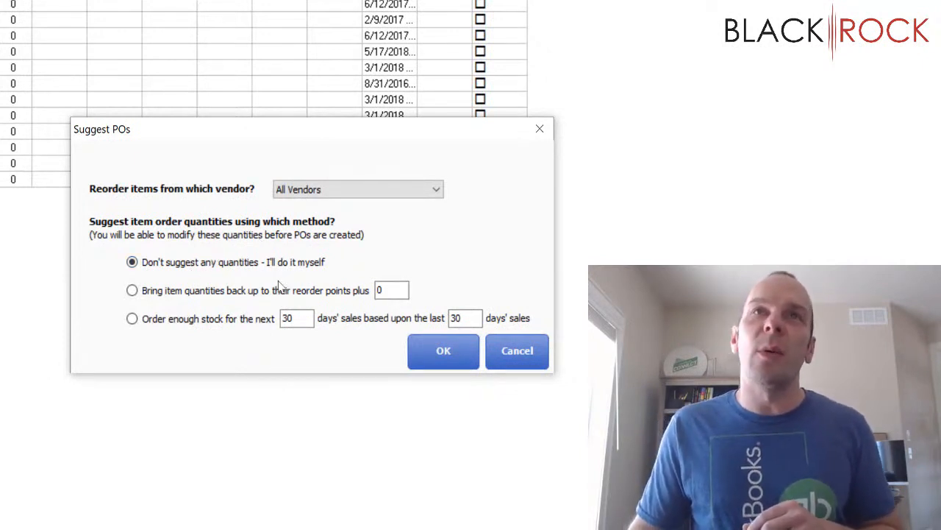
mouse_move(309, 278)
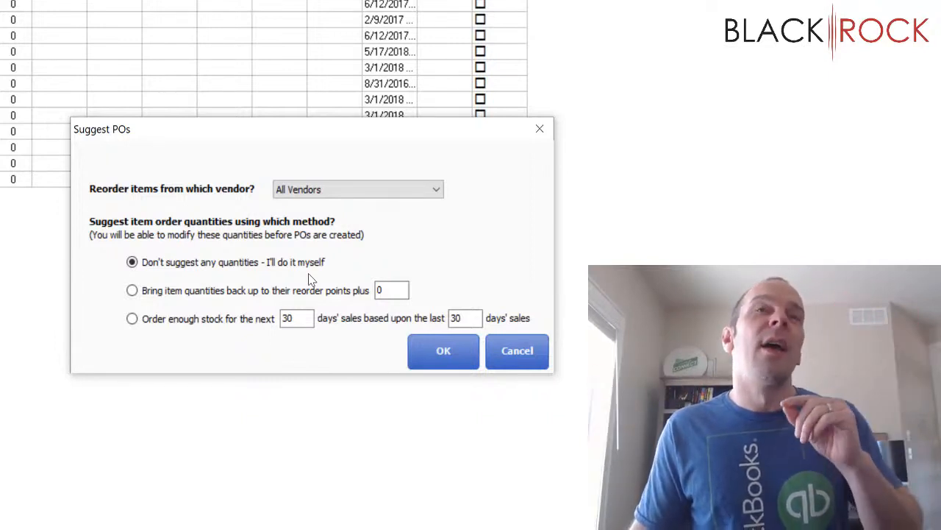
mouse_move(174, 315)
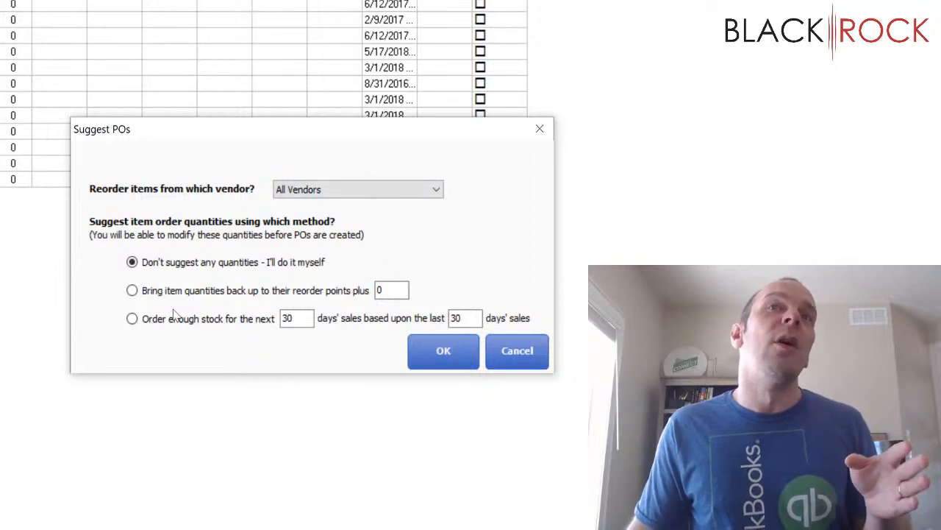
left_click(132, 290)
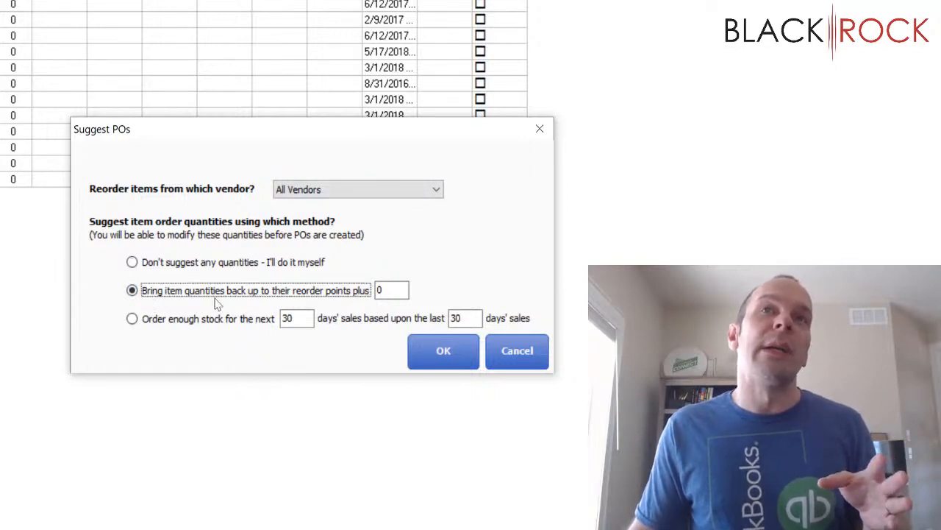
left_click(391, 290)
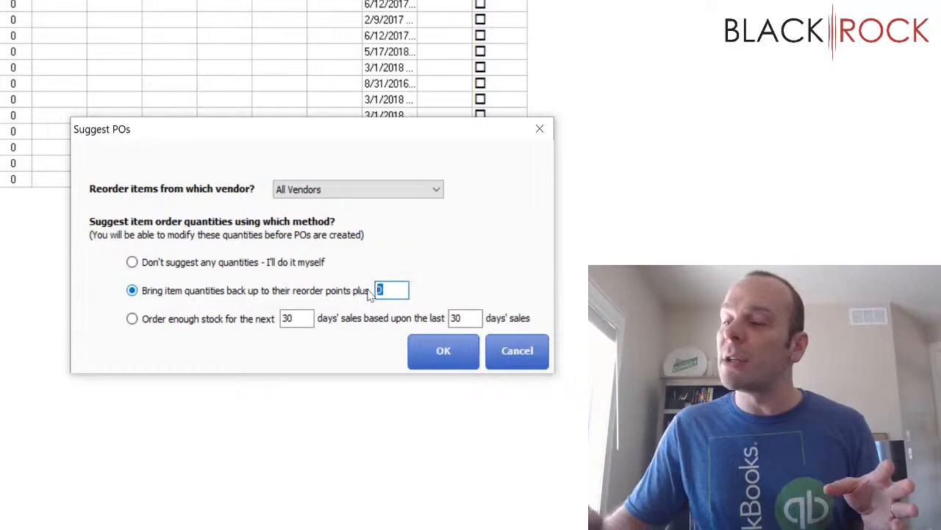
left_click(443, 350)
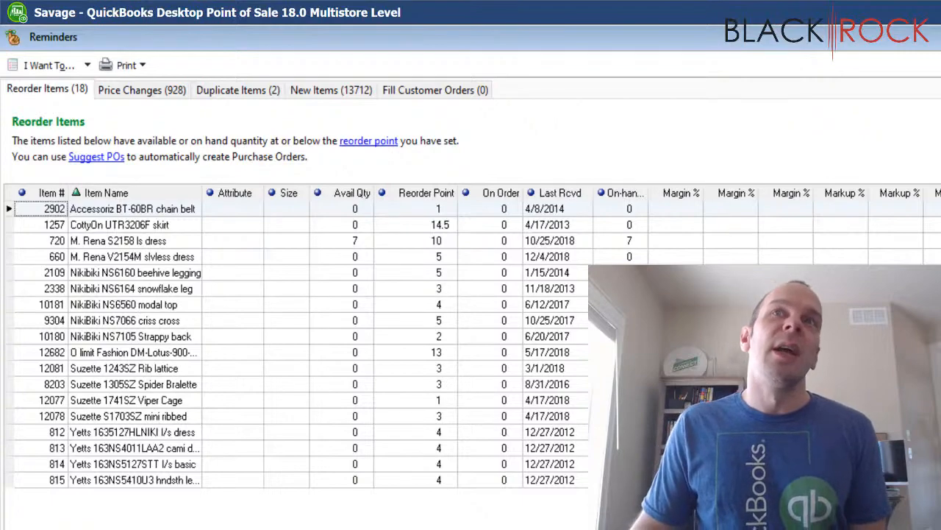
mouse_move(450, 250)
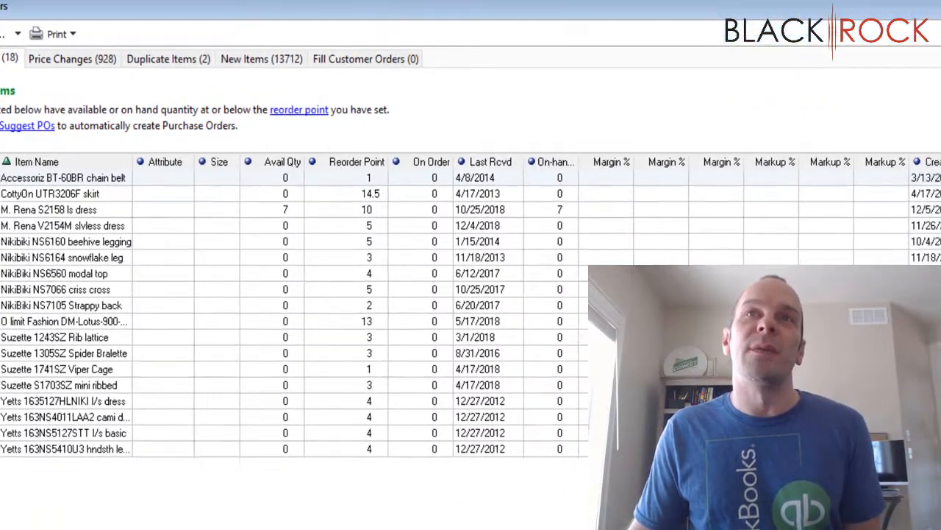
Step: Bring up the Suggest POs settings from the Reorder Items area
left_click(26, 125)
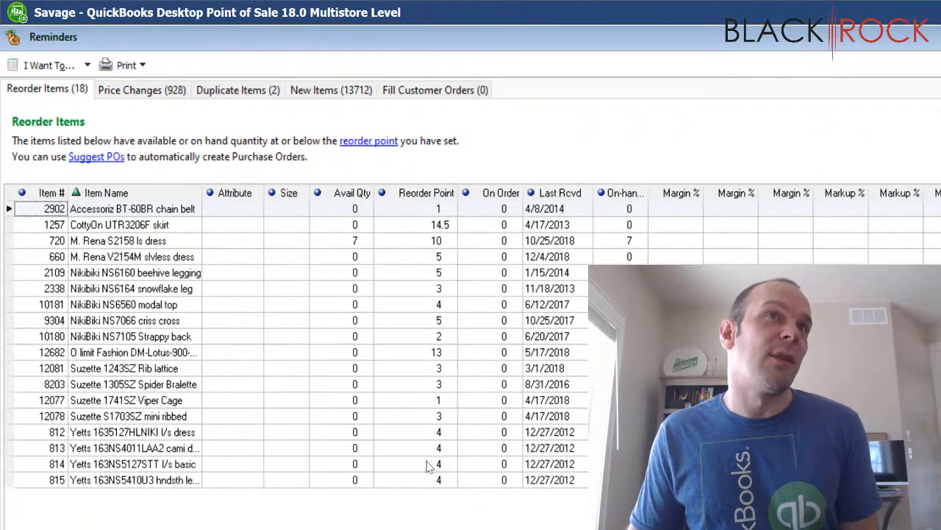
left_click(97, 156)
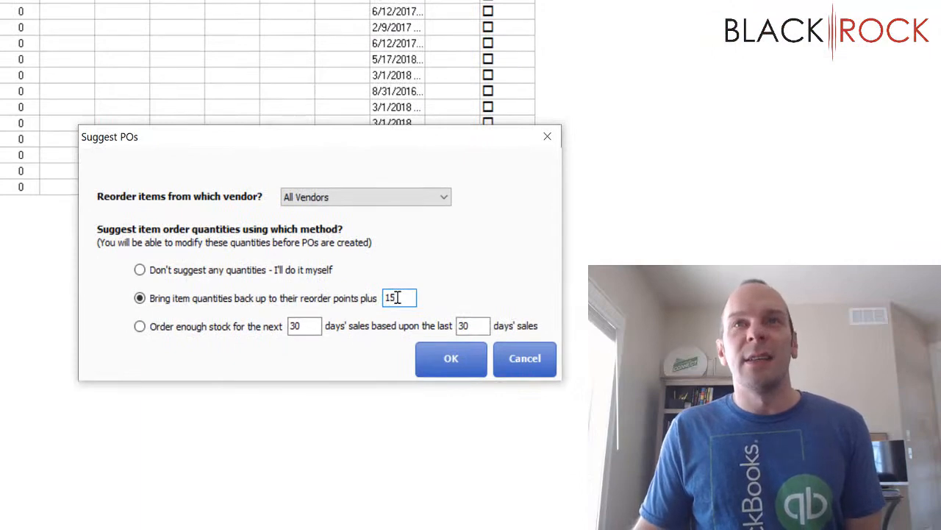
Step: Select the extra quantity of 15 above reorder points, then reopen the Suggest POs settings
double_click(391, 297)
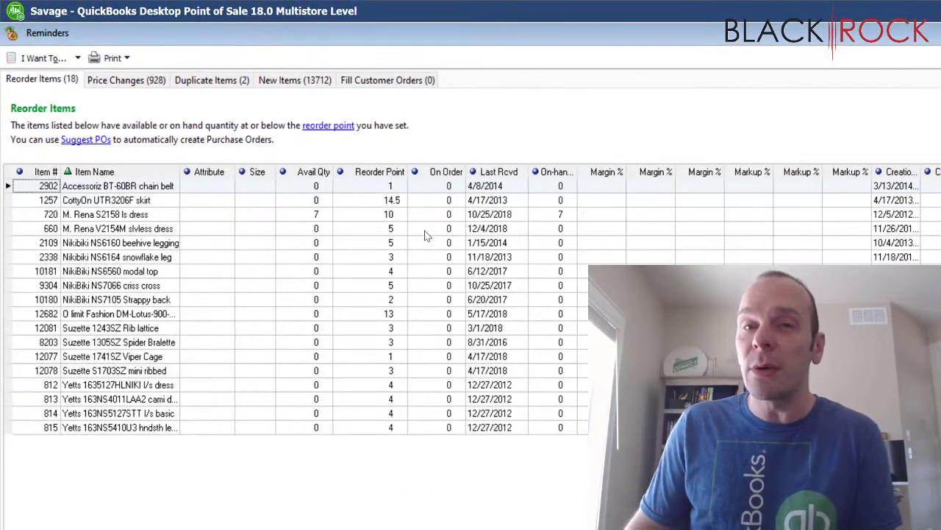
mouse_move(524, 273)
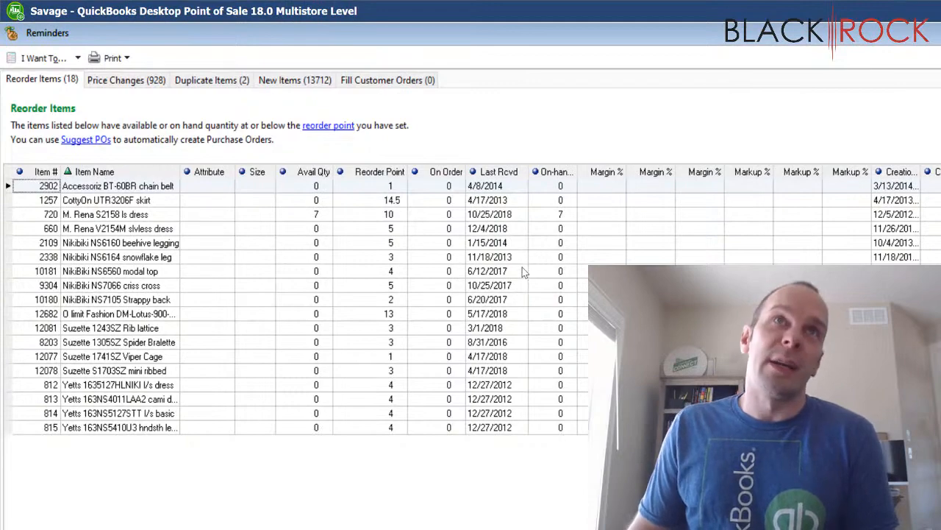
left_click(85, 138)
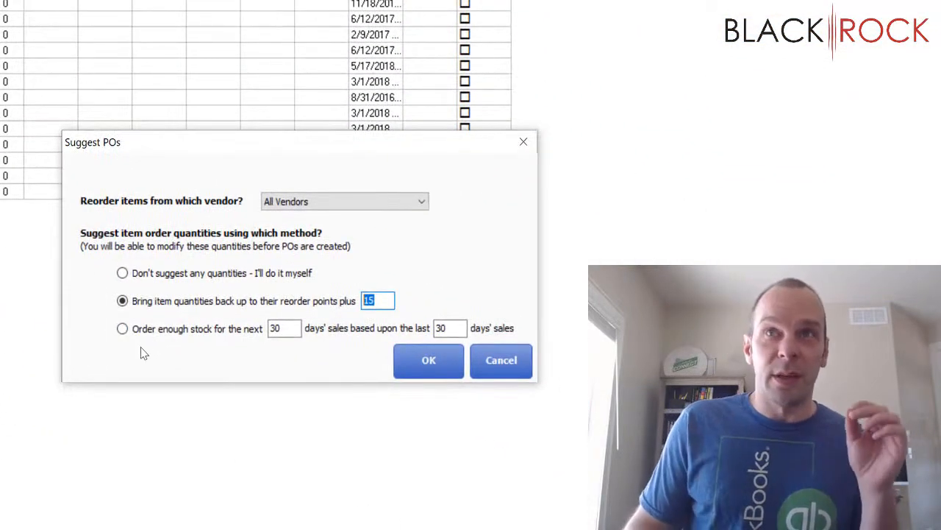
left_click(122, 328)
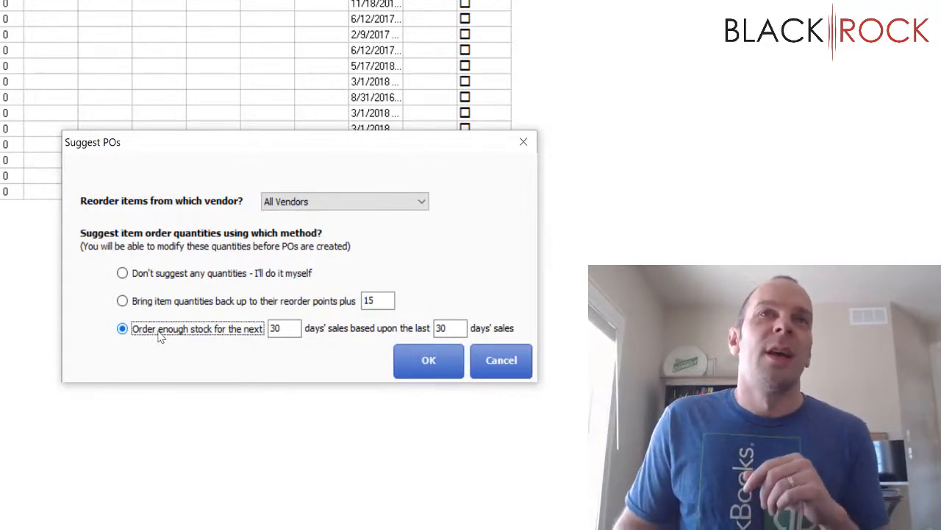
mouse_move(197, 368)
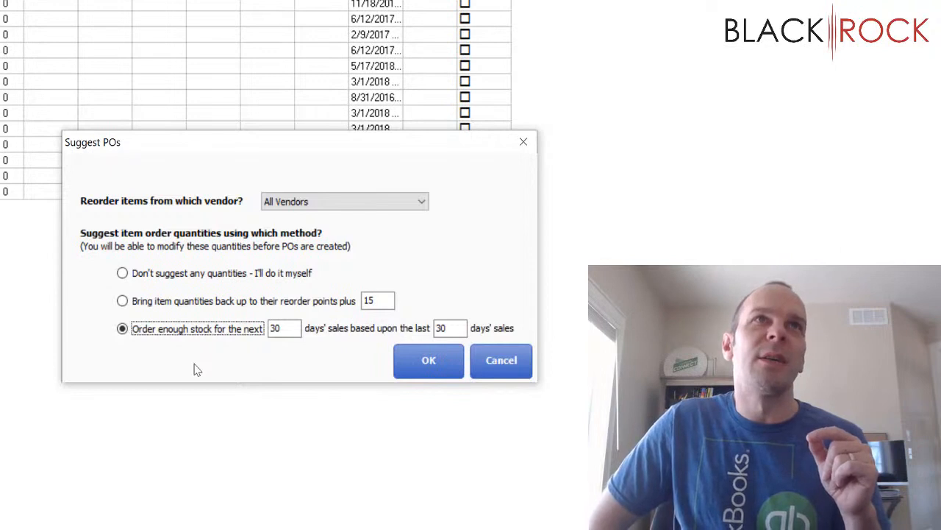
mouse_move(242, 321)
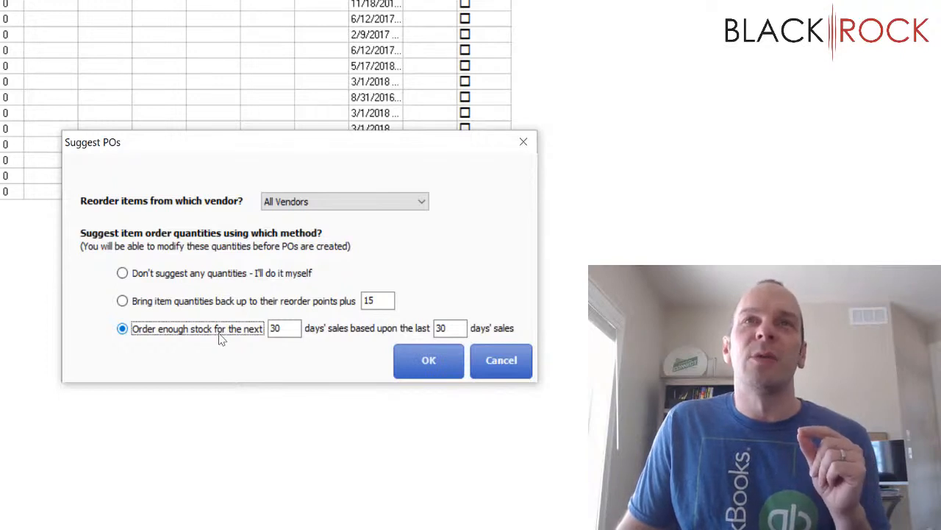
mouse_move(230, 330)
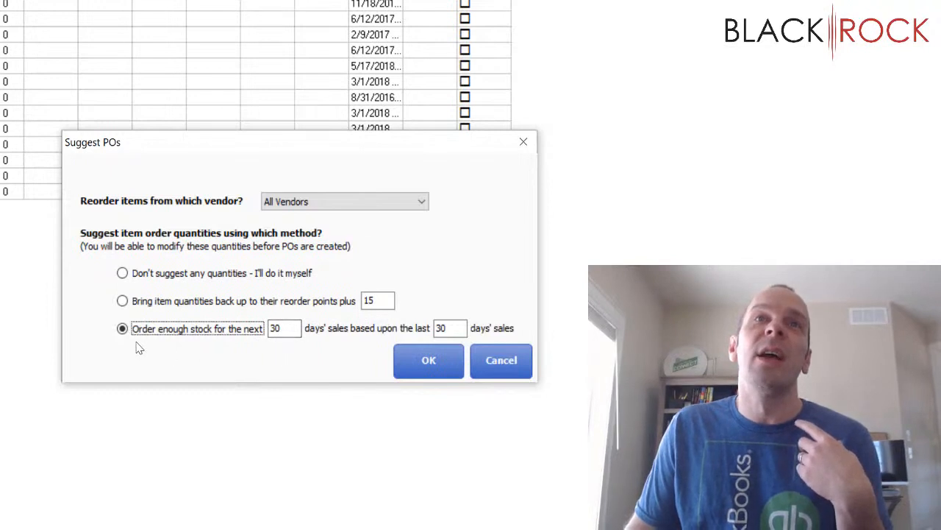
mouse_move(258, 341)
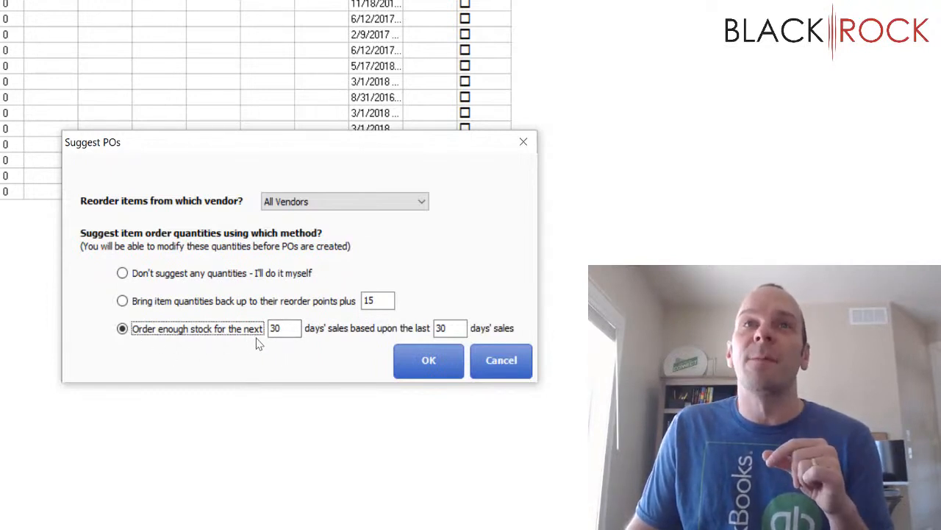
mouse_move(339, 350)
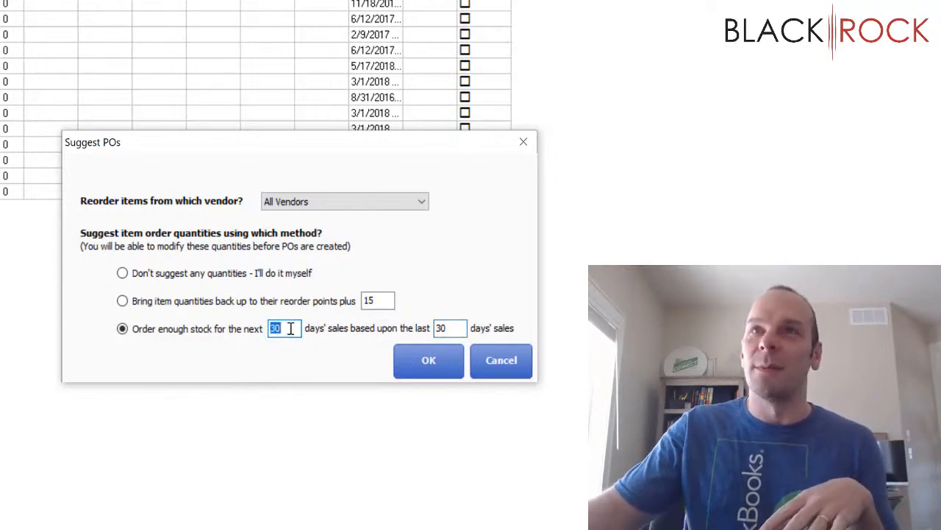
type("60")
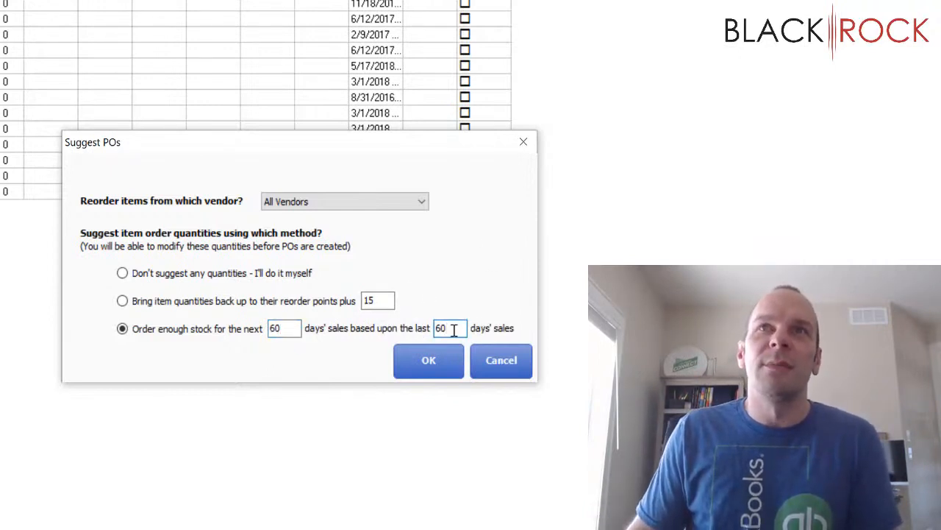
triple_click(451, 328)
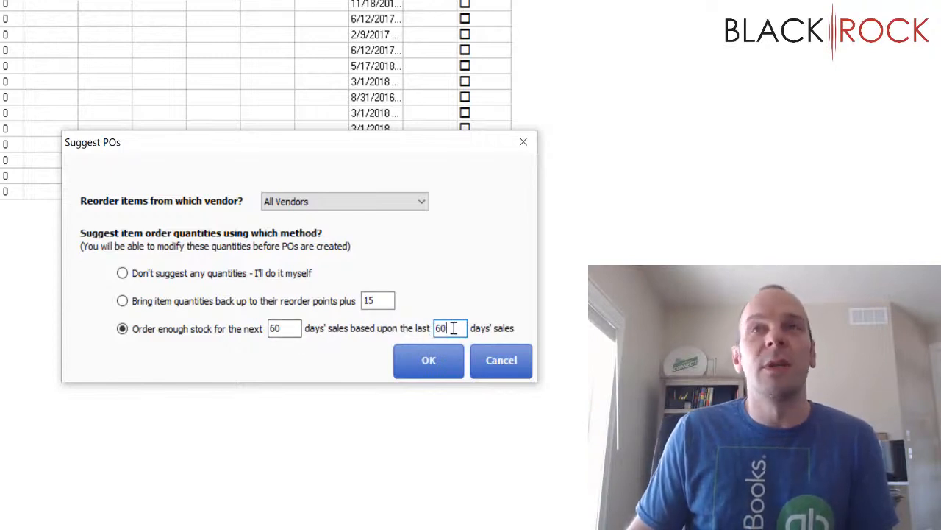
type("30")
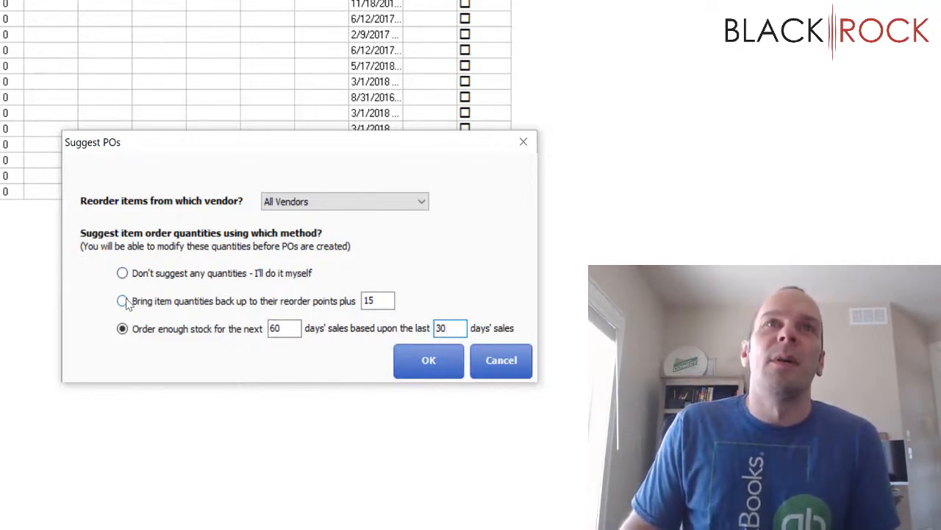
left_click(123, 272)
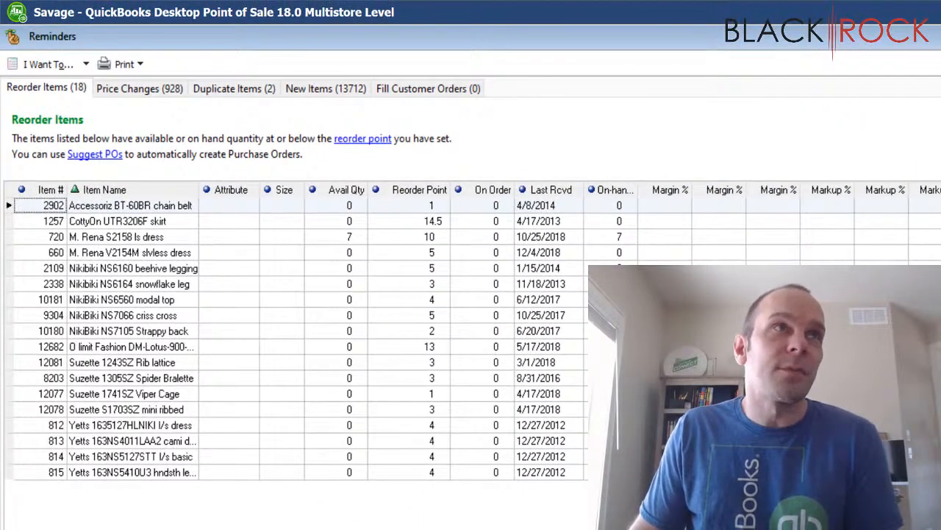
mouse_move(362, 306)
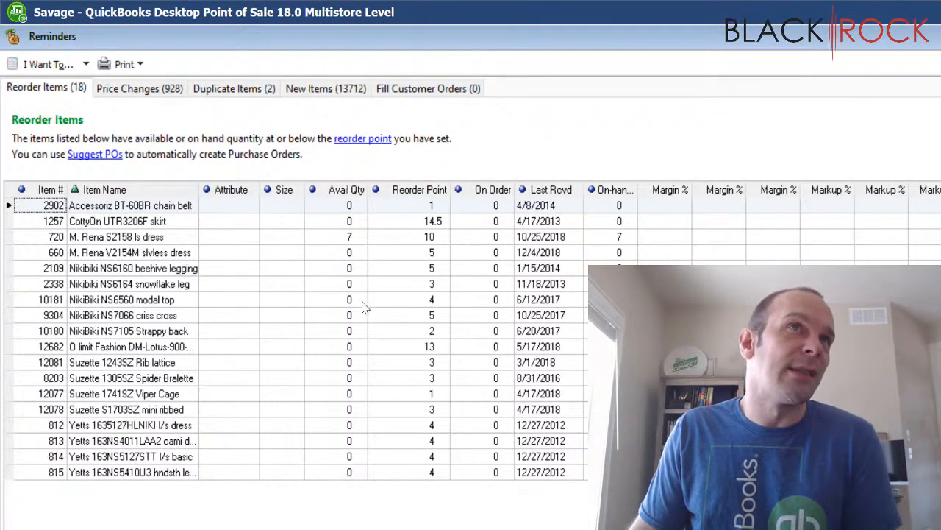
Step: Suggest POs for All Vendors with no suggested quantities and confirm
left_click(433, 253)
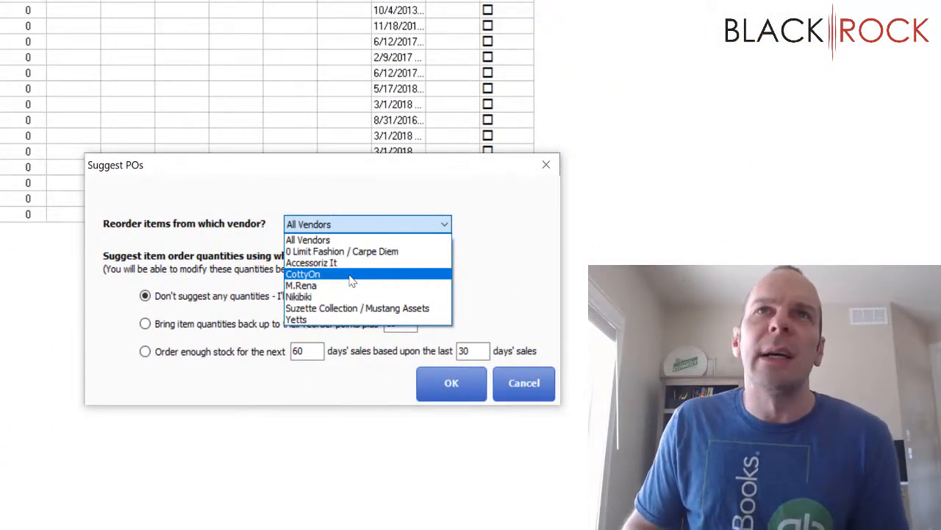
left_click(303, 273)
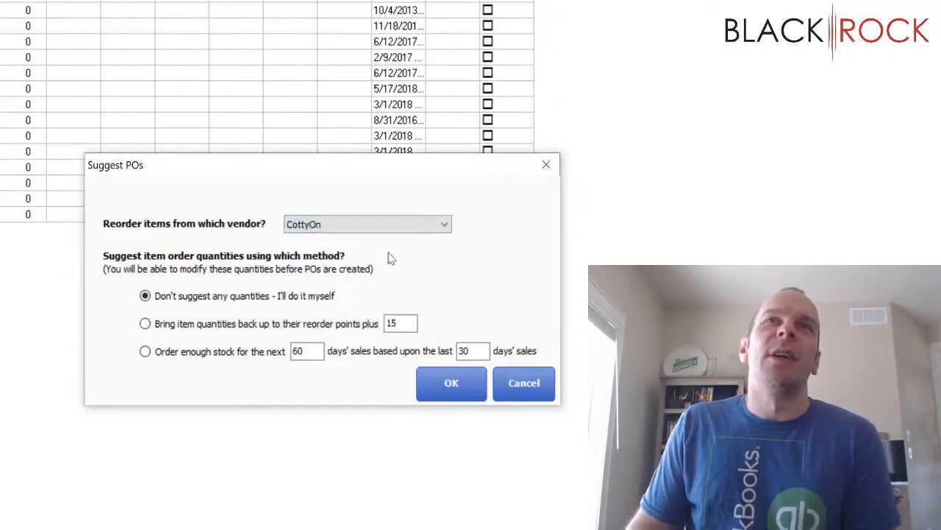
mouse_move(342, 239)
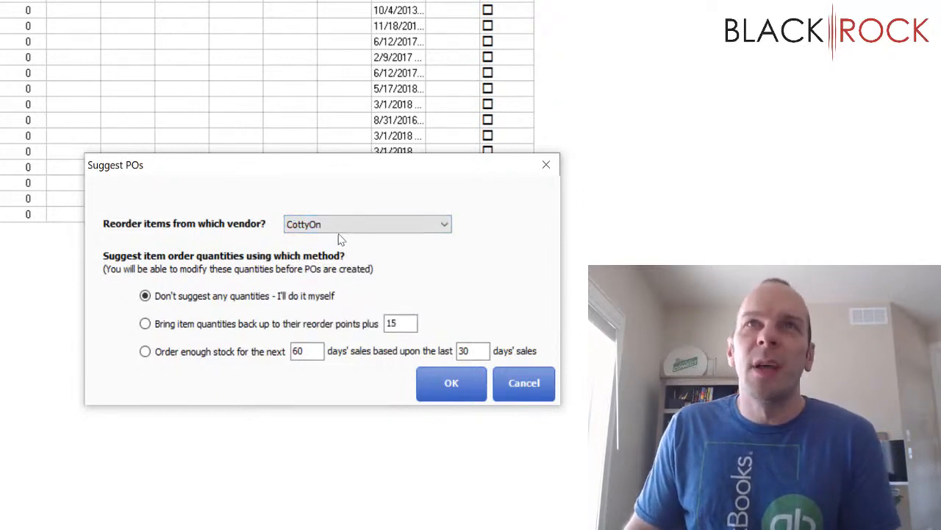
left_click(367, 224)
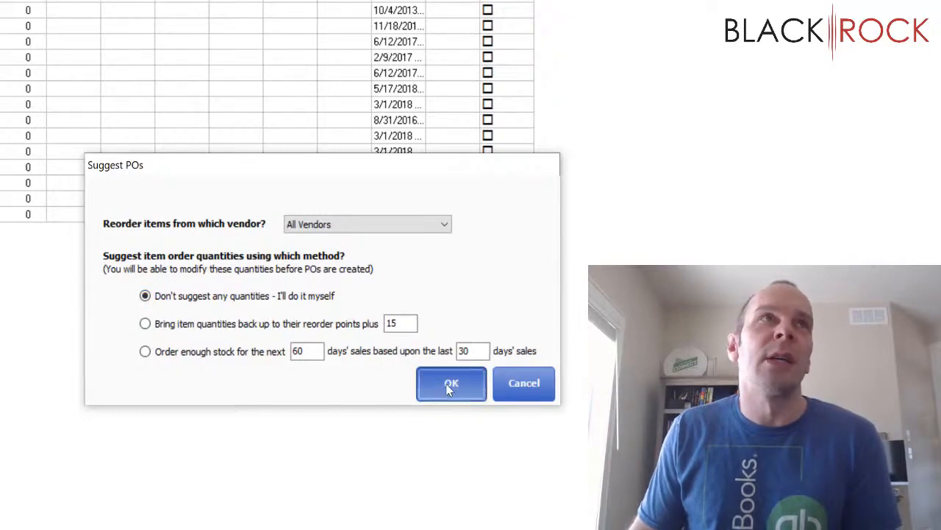
left_click(450, 383)
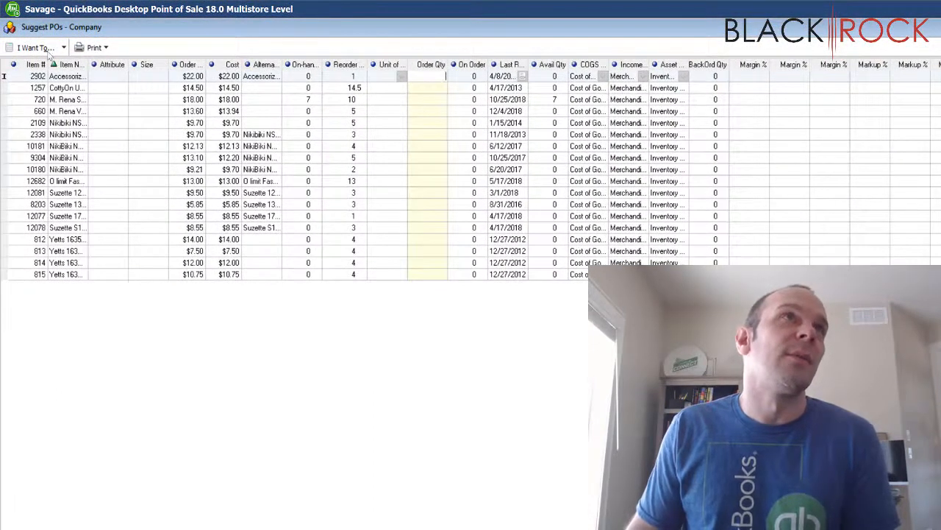
mouse_move(321, 81)
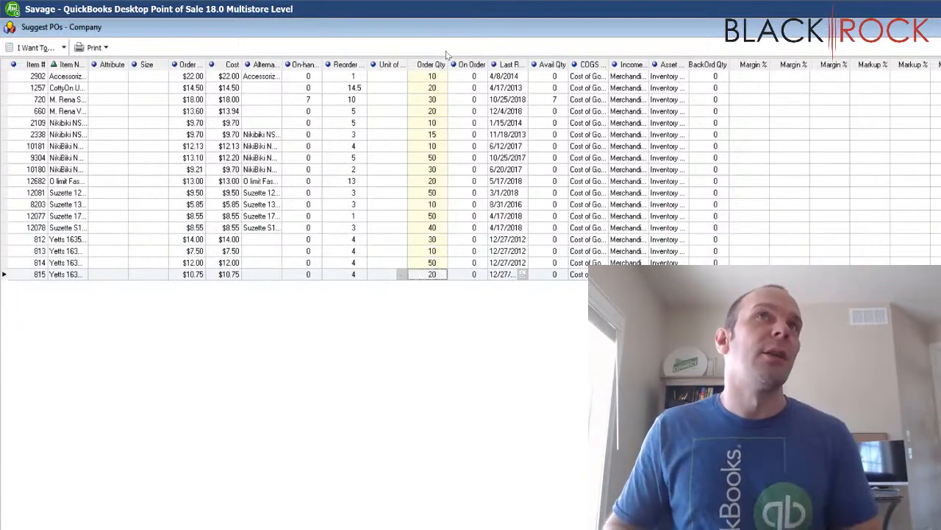
mouse_move(420, 223)
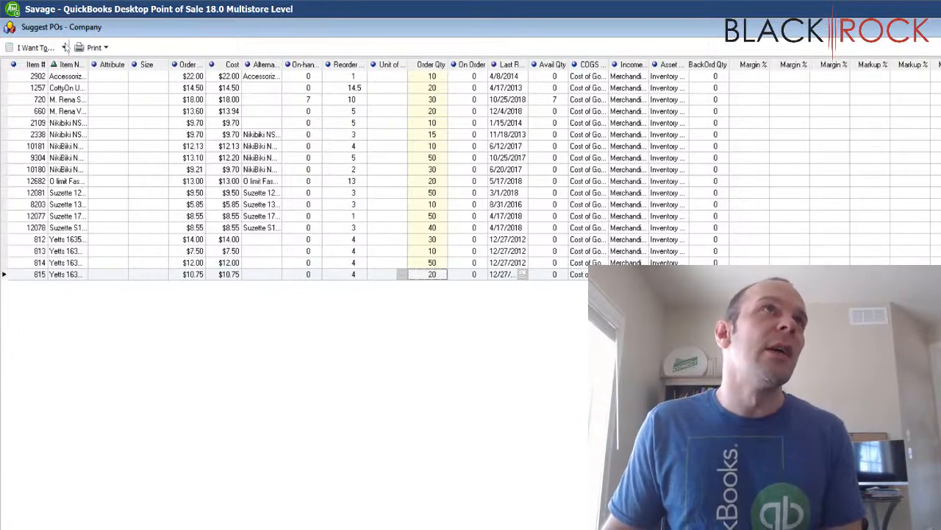
Step: Create purchase orders from the entered order quantities via I Want To > Create POs
left_click(36, 47)
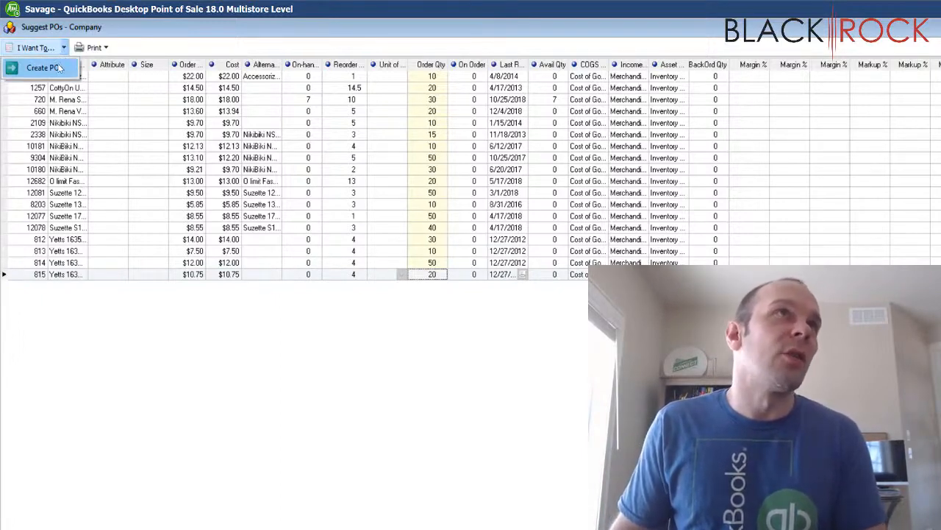
mouse_move(44, 68)
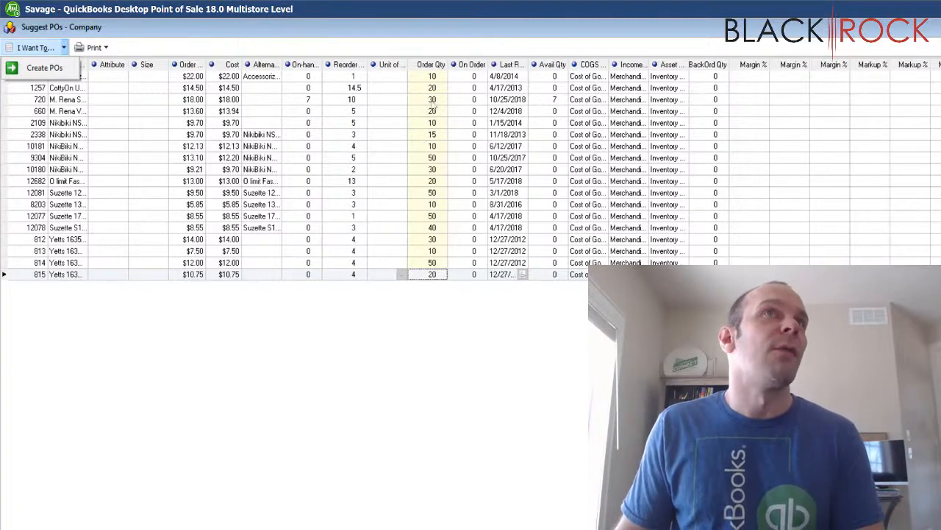
mouse_move(403, 217)
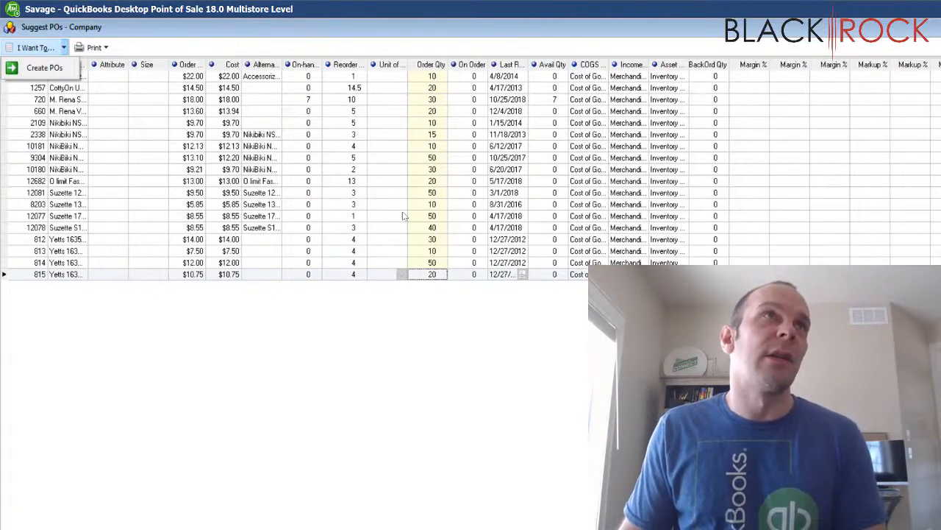
mouse_move(44, 68)
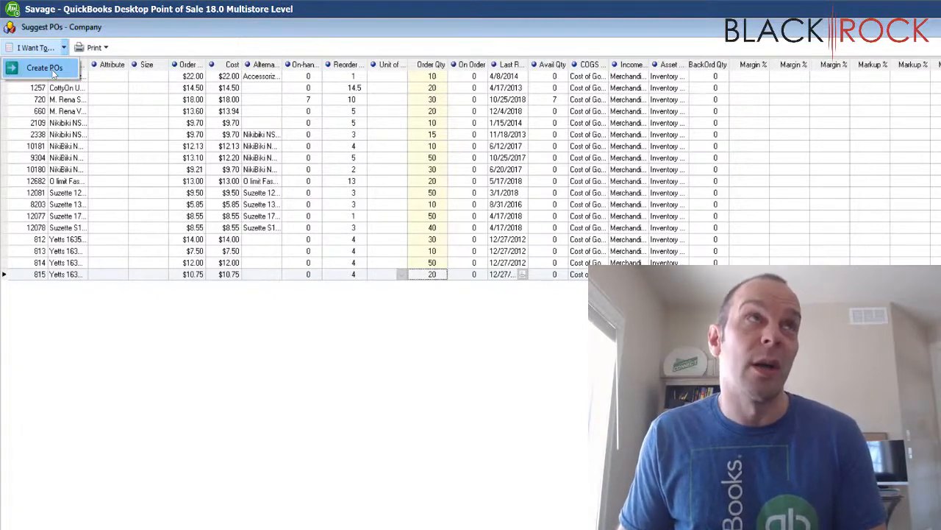
left_click(44, 68)
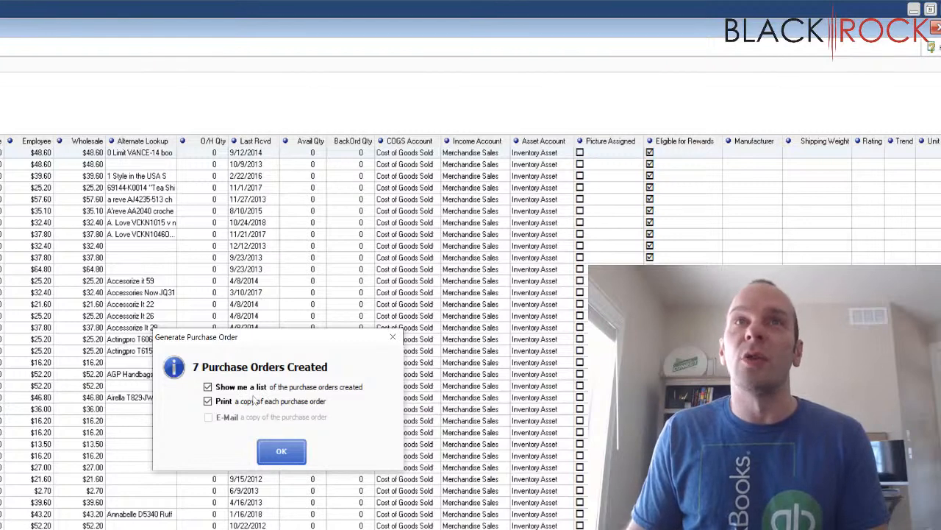
Step: Uncheck Print, keep Show me a list, and confirm the seven created purchase orders
left_click(209, 400)
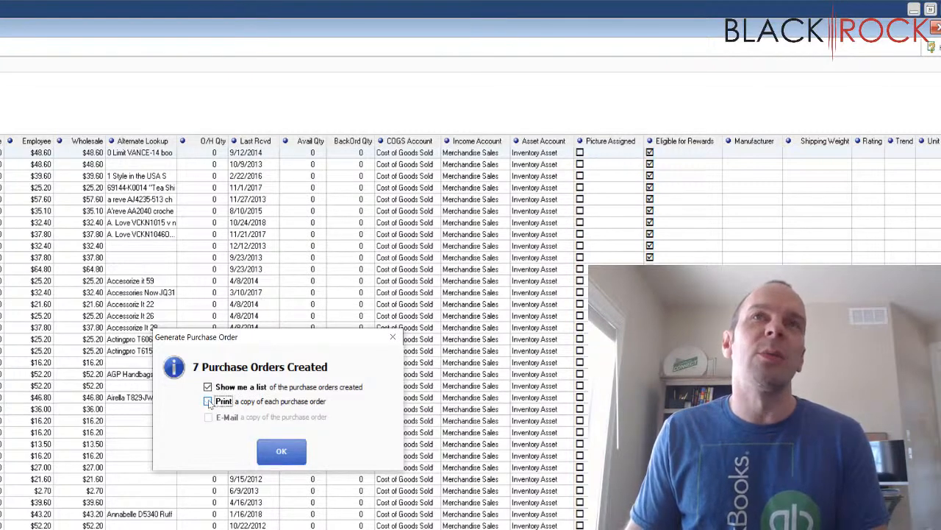
left_click(209, 400)
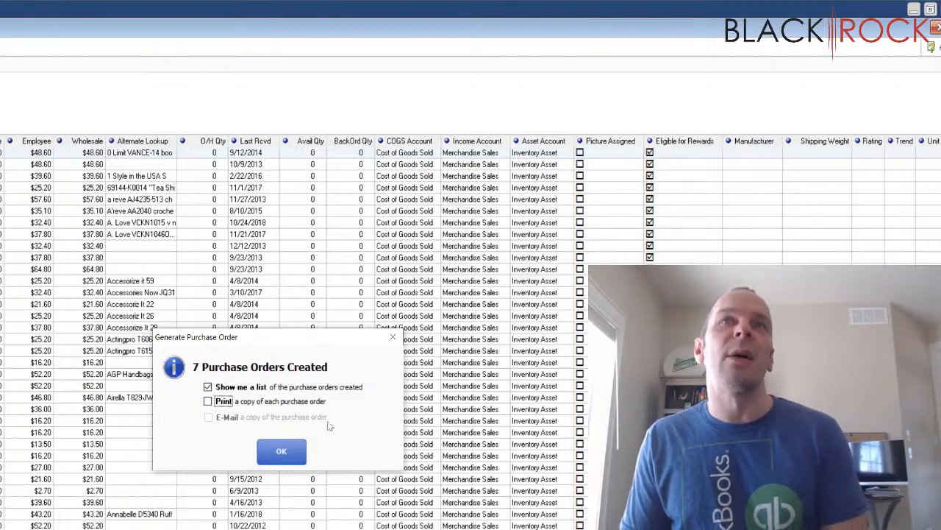
mouse_move(224, 423)
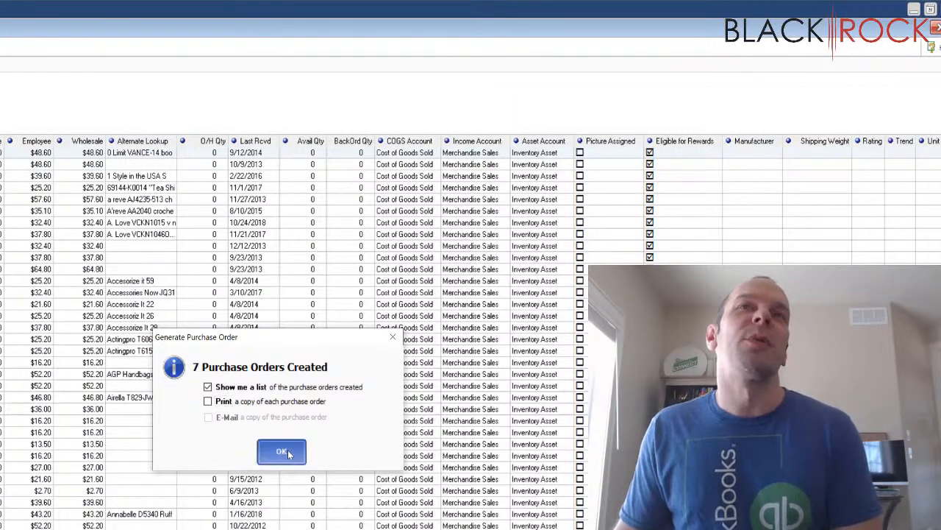
left_click(281, 450)
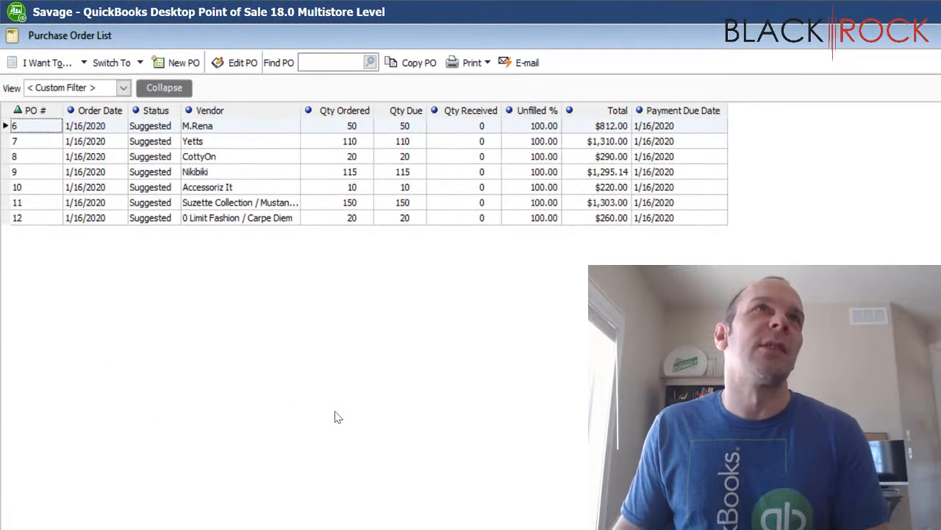
left_click(228, 127)
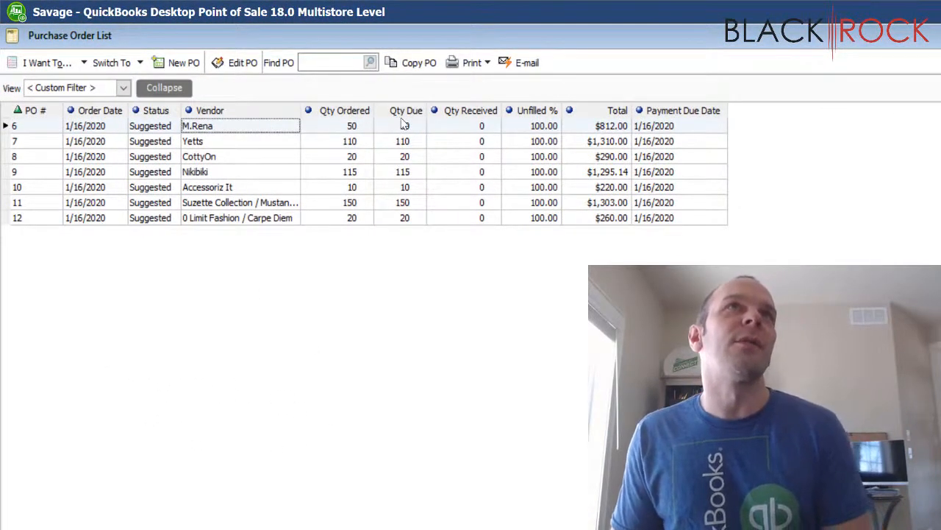
left_click(403, 141)
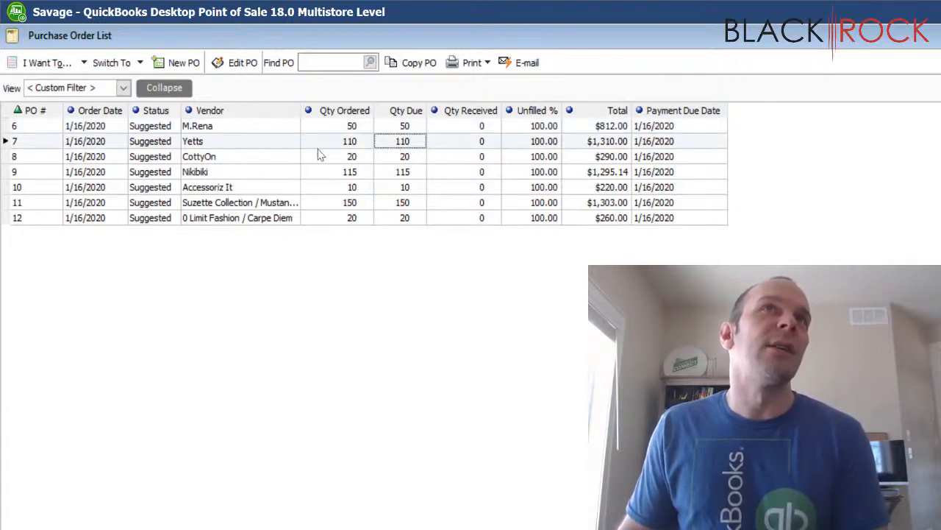
left_click(163, 88)
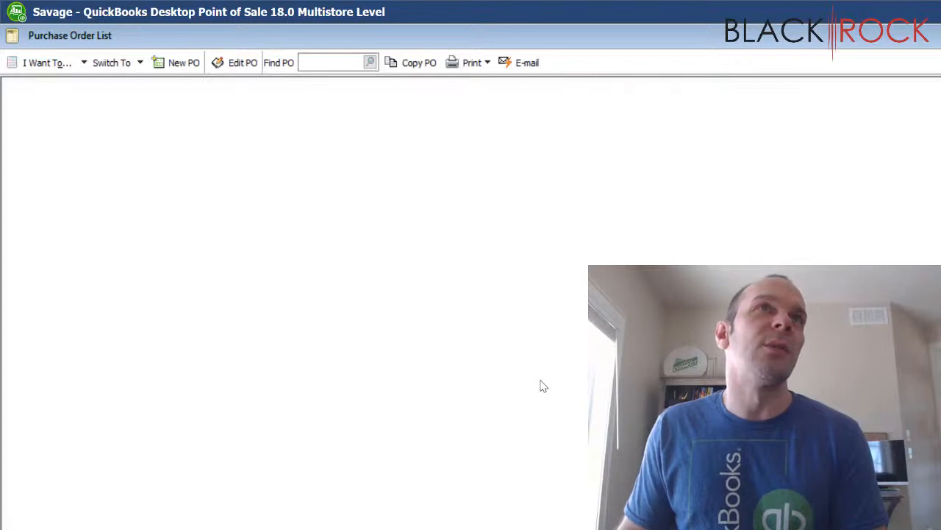
Step: Bring up the Yetts order details showing its four items, quantities and costs
left_click(241, 62)
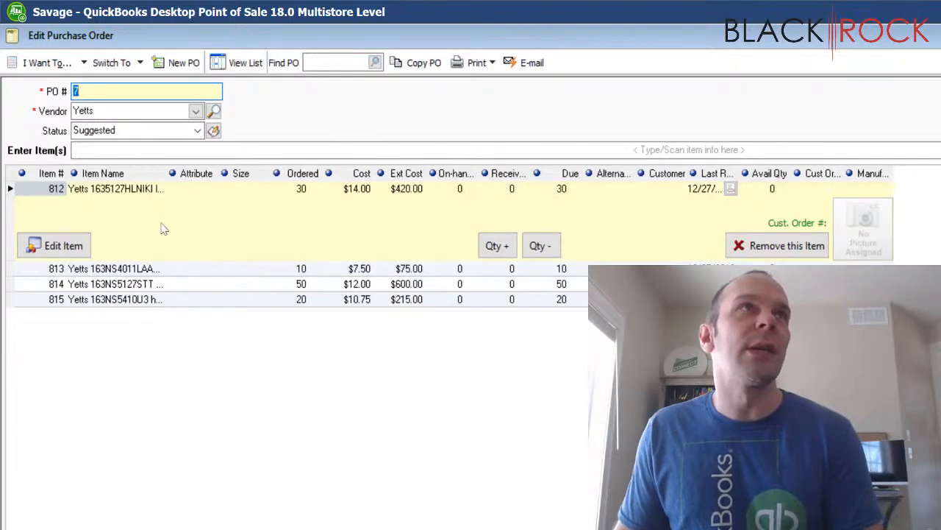
mouse_move(329, 235)
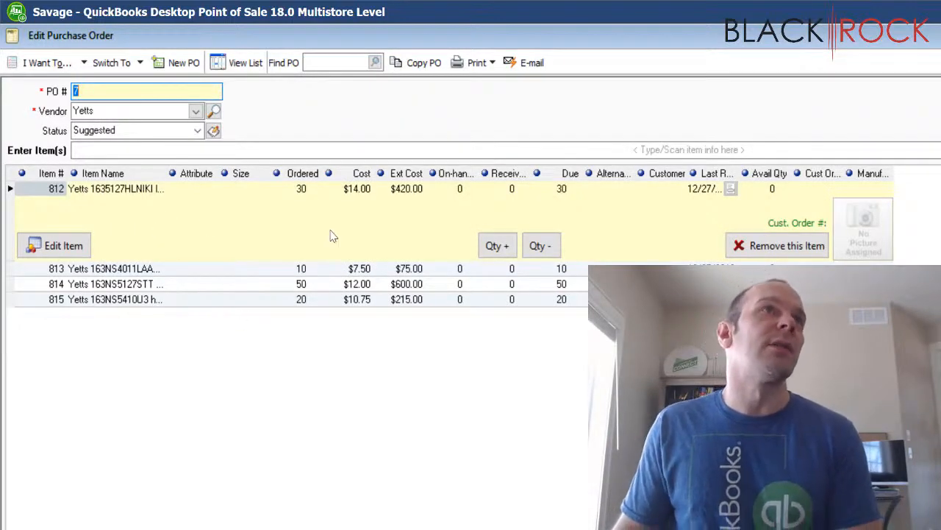
mouse_move(309, 314)
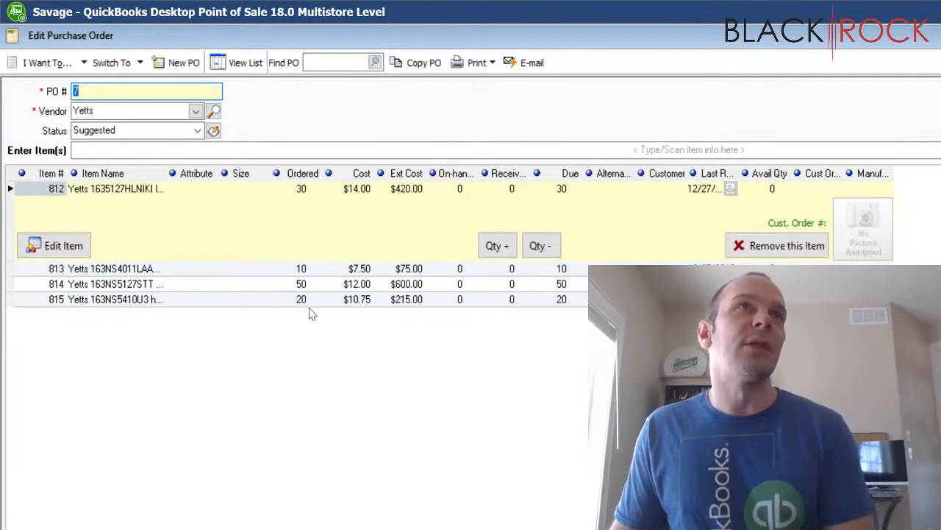
mouse_move(398, 307)
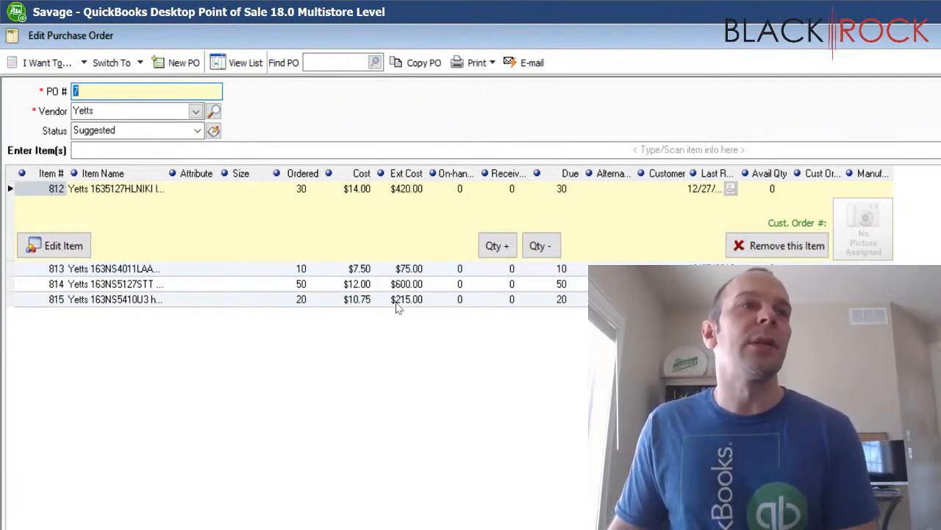
mouse_move(142, 305)
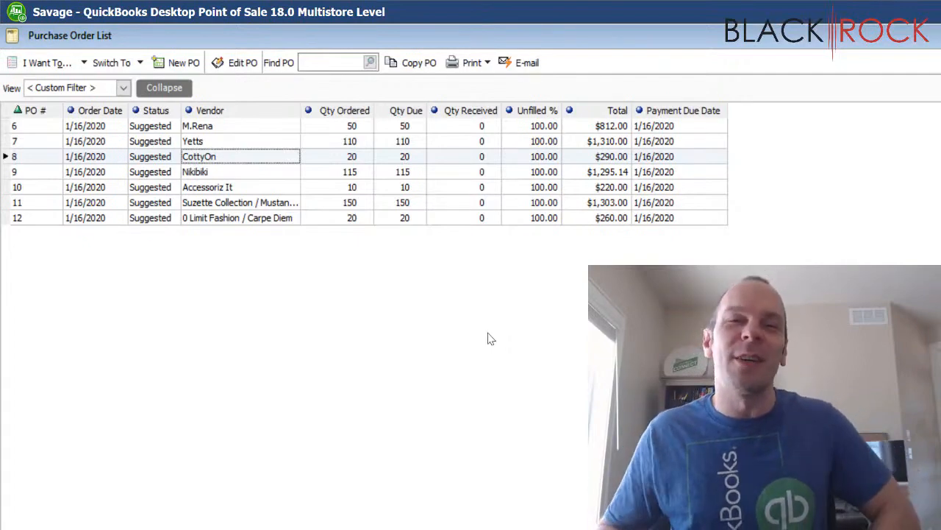
mouse_move(525, 321)
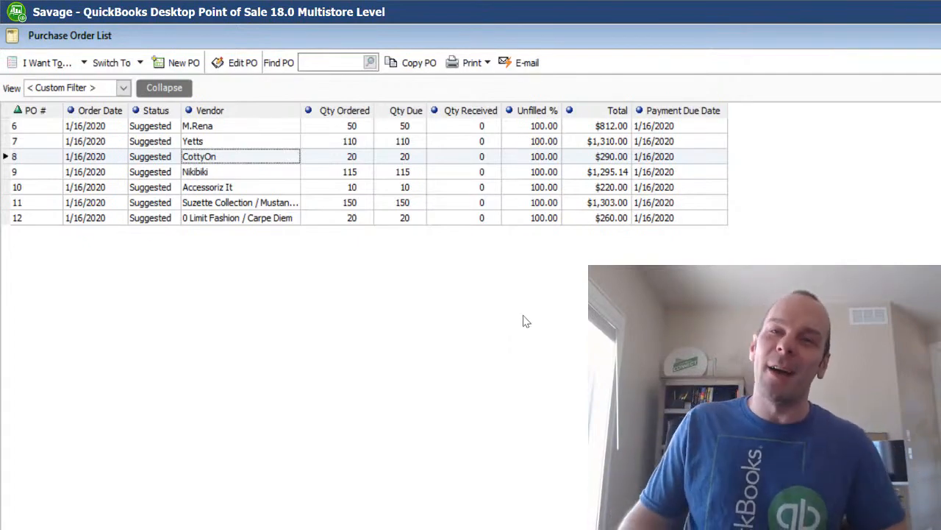